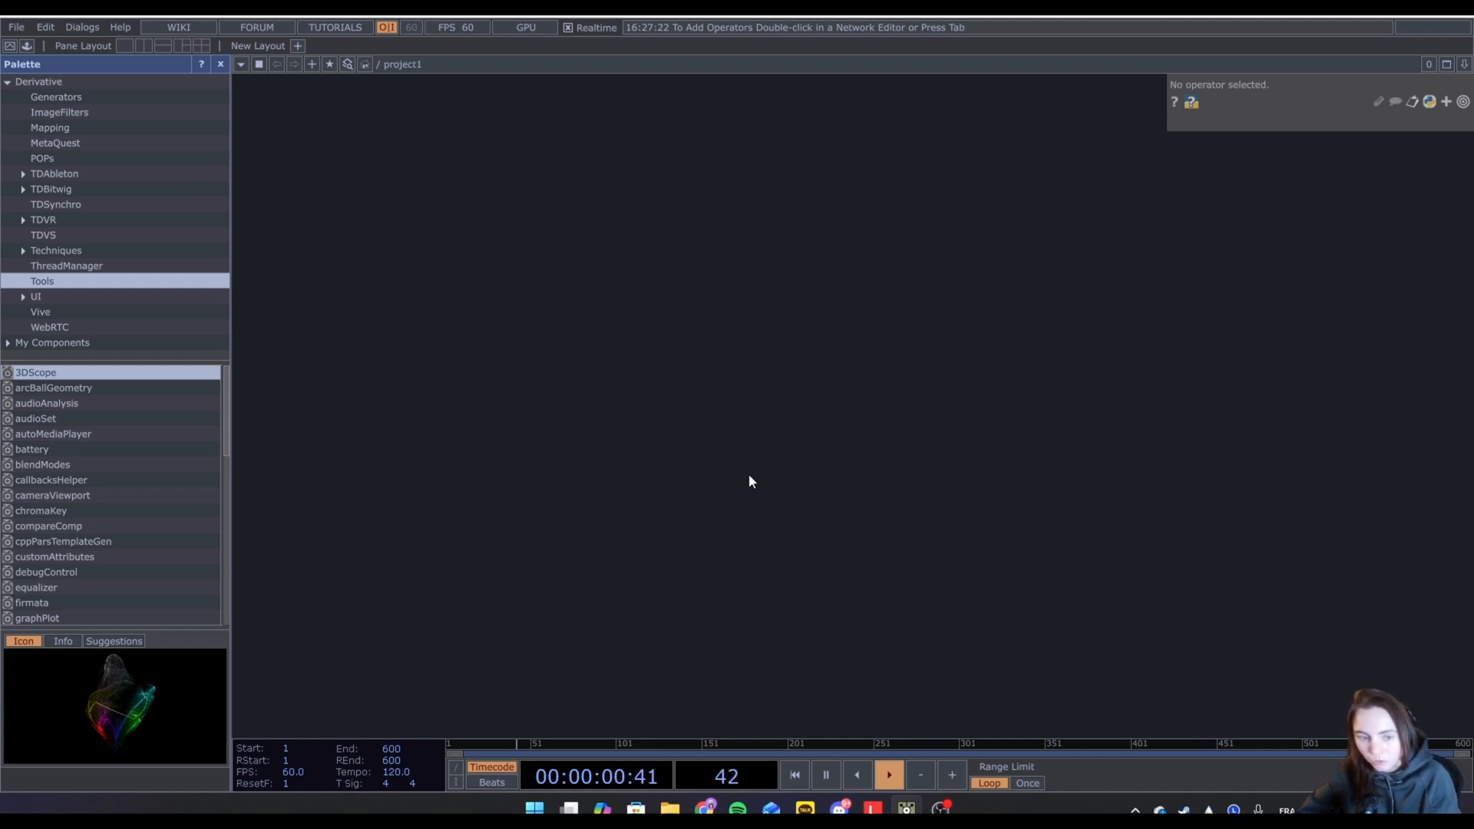
Place a Box SOP in the empty network, sized 10 × 1.7 × 0.7.
{"action": "double_click", "coordinate": [749, 480]}
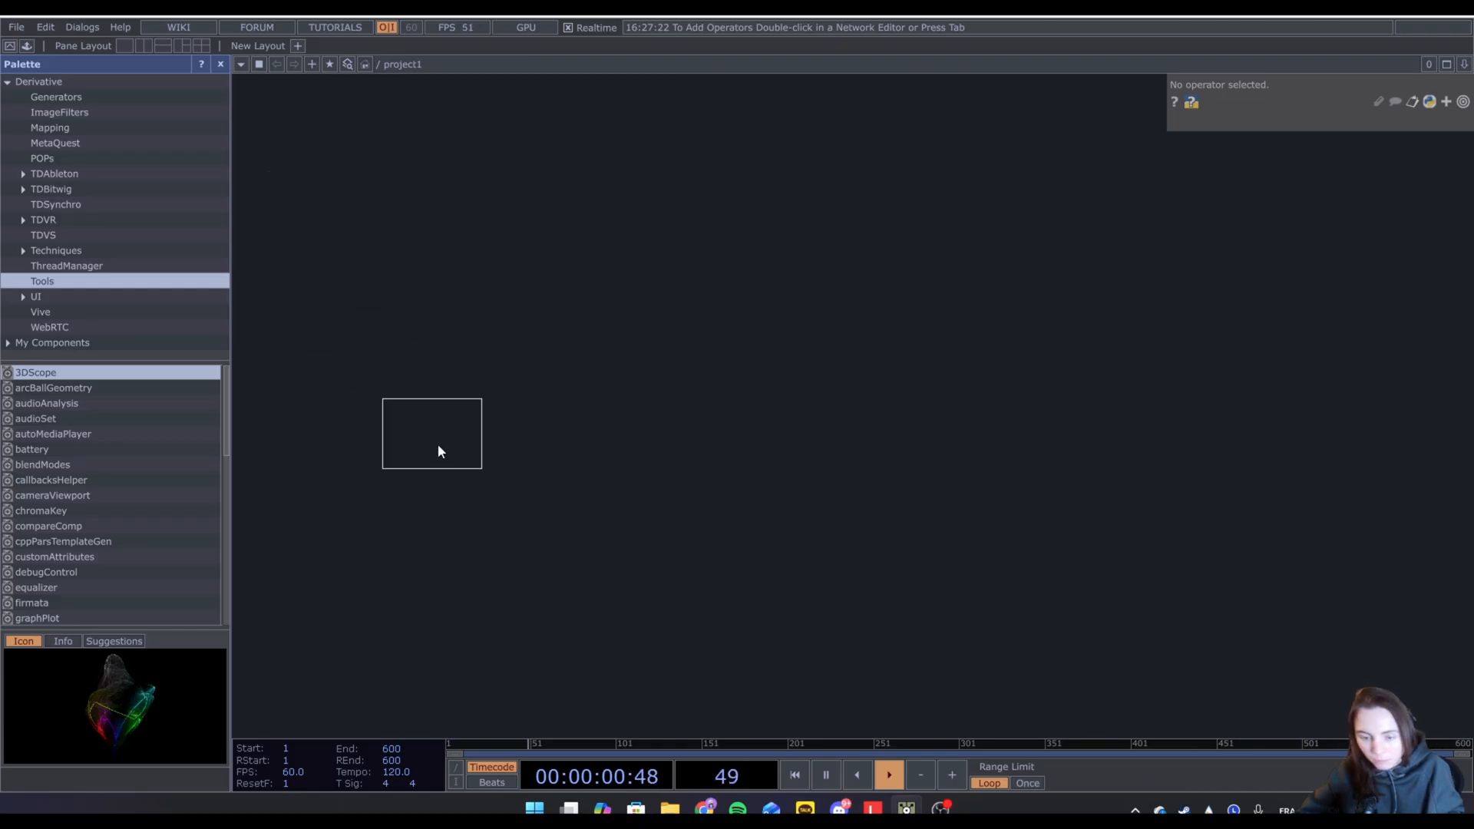
{"action": "double_click", "coordinate": [431, 433]}
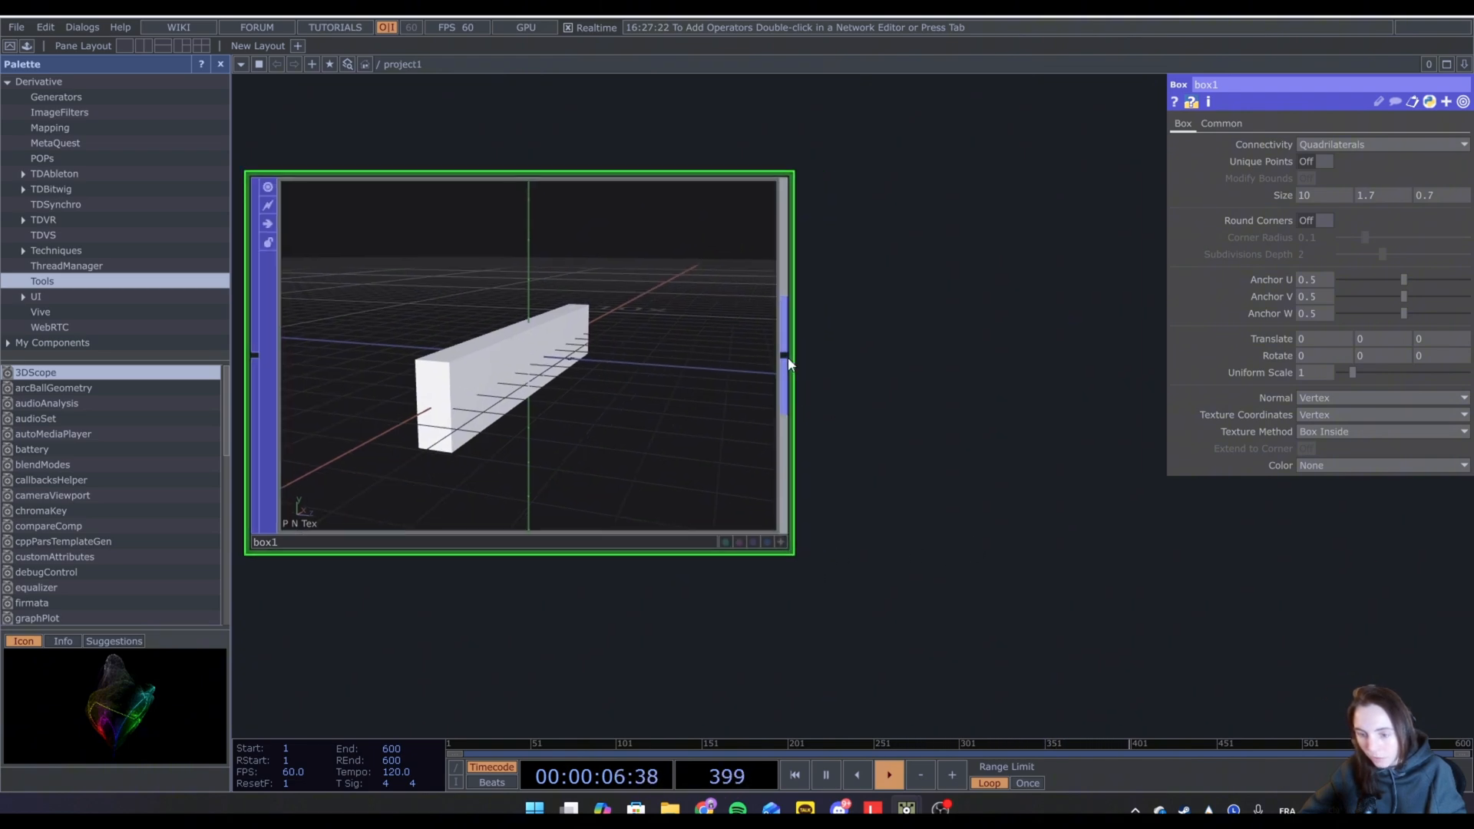
Add delete1 filtering by P(0) with '>', then paste an inverted copy, delete2.
{"action": "type", "text": "de"}
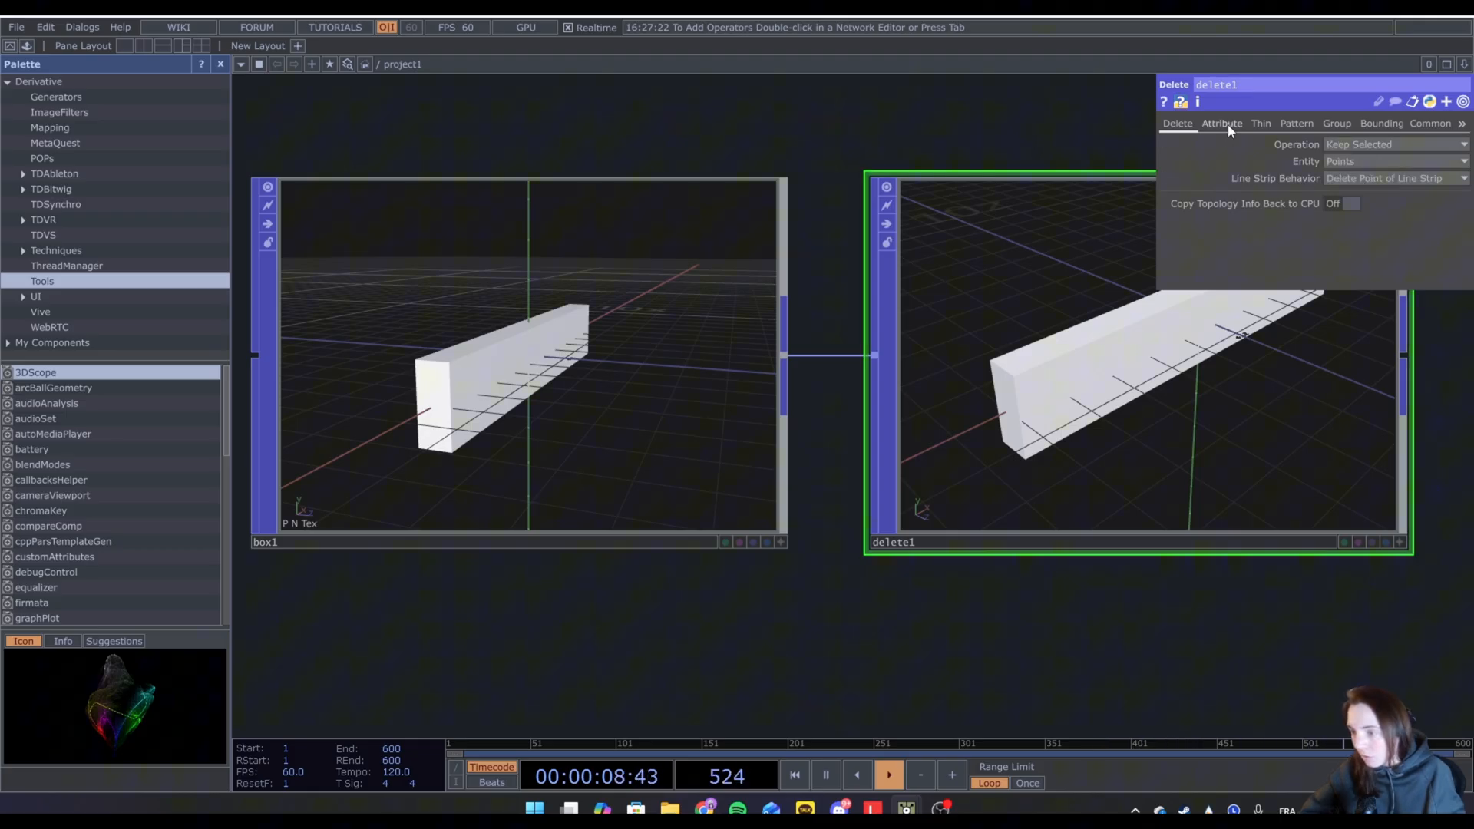
{"action": "left_click", "coordinate": [1222, 122]}
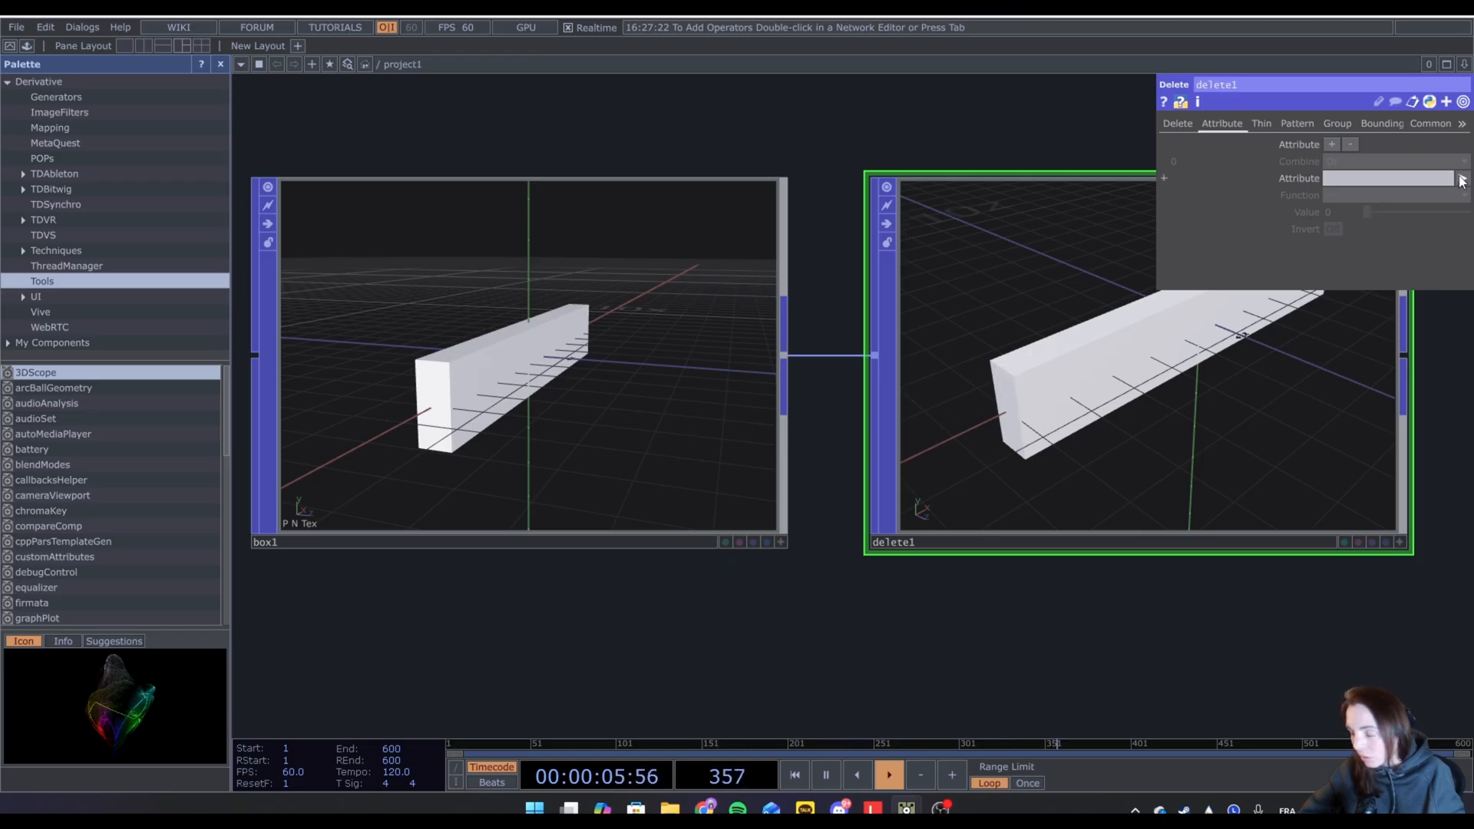
{"action": "left_click", "coordinate": [1459, 178]}
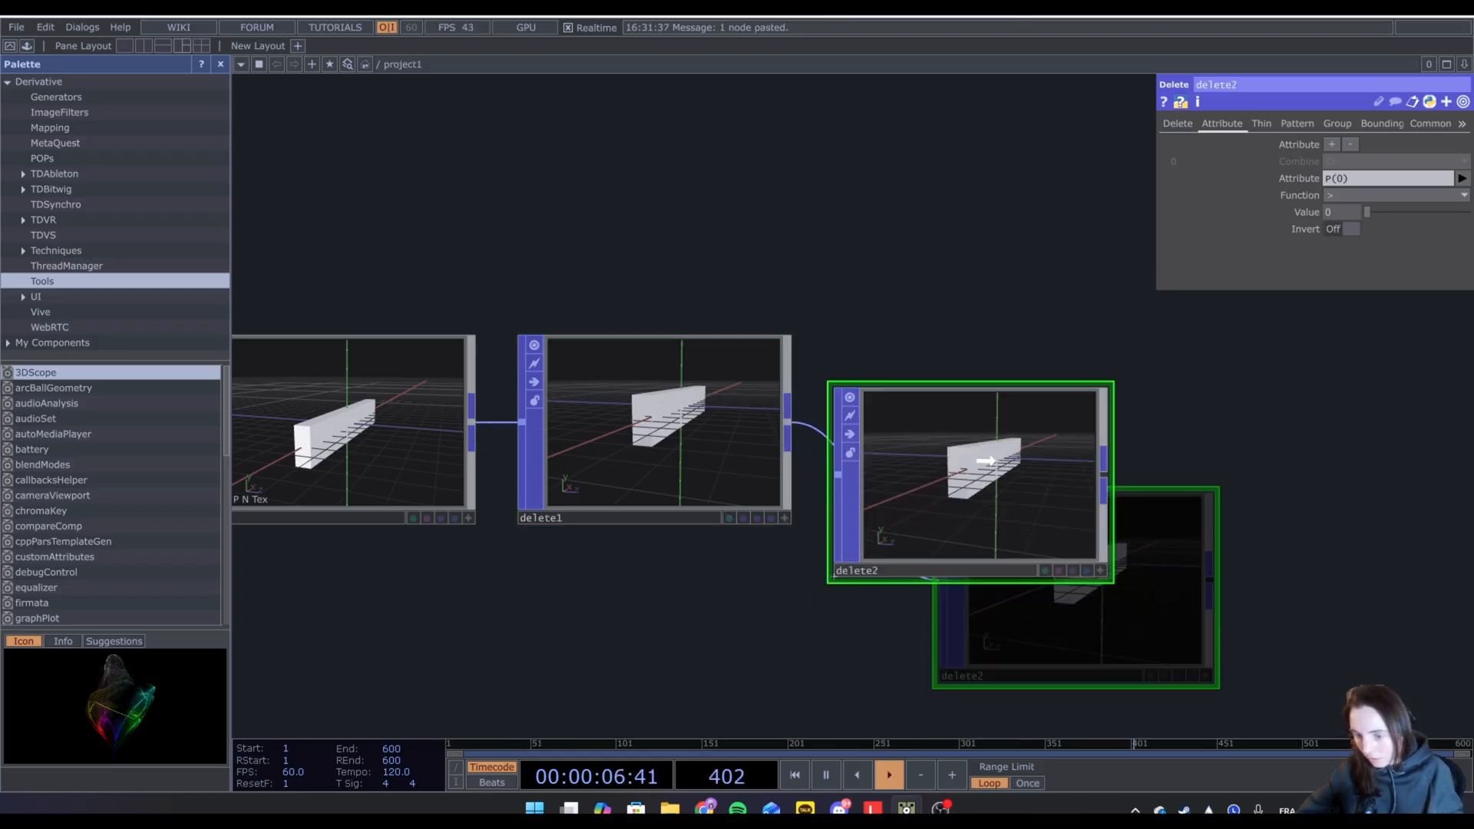
{"action": "left_click", "coordinate": [1344, 229]}
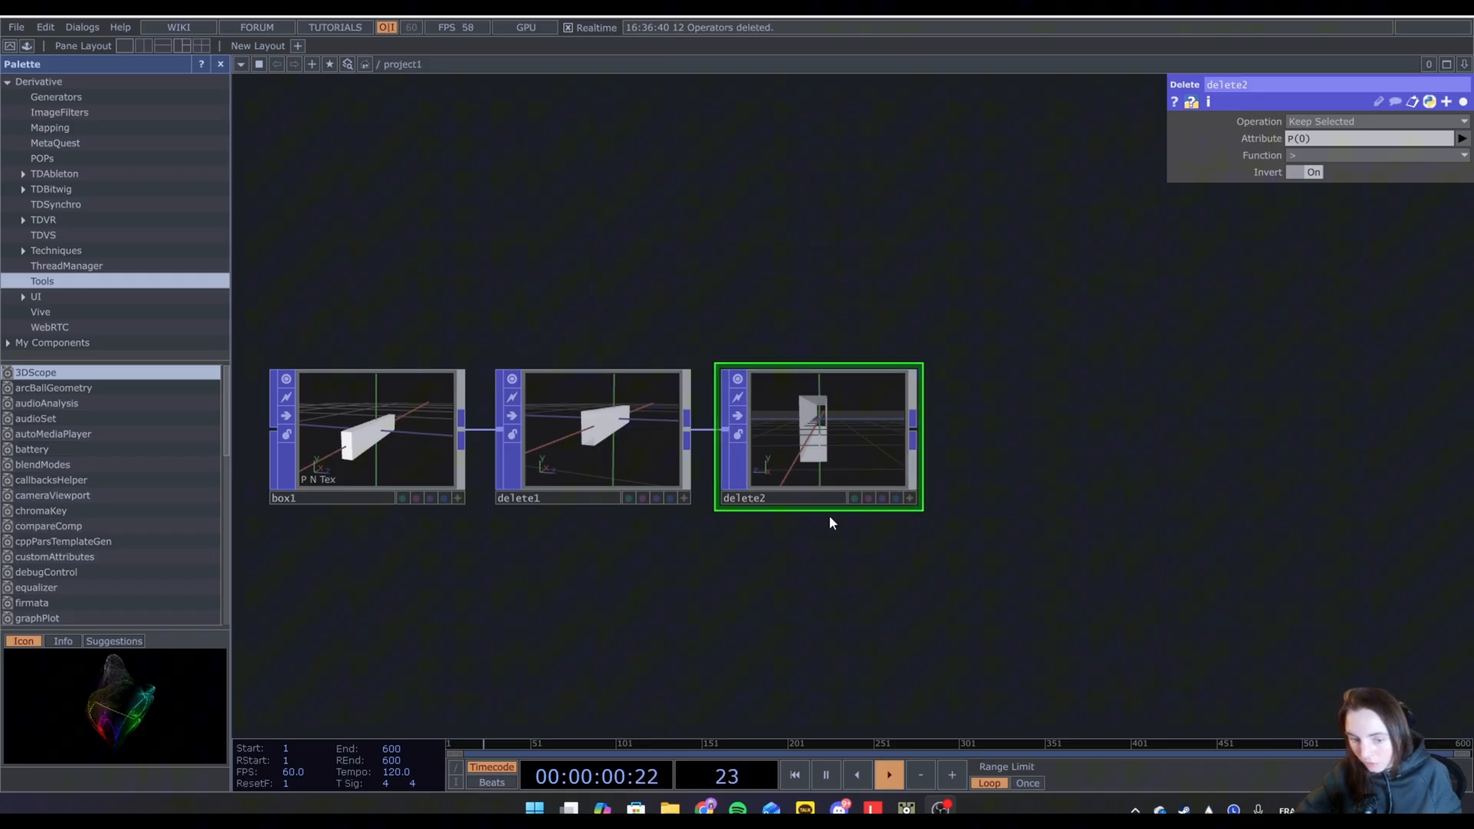
Add a Sprinkle after delete2 and a 0.1 × 1 × 1 box2 feeding Copy and Null.
{"action": "left_click", "coordinate": [367, 435]}
{"action": "type", "text": "s"}
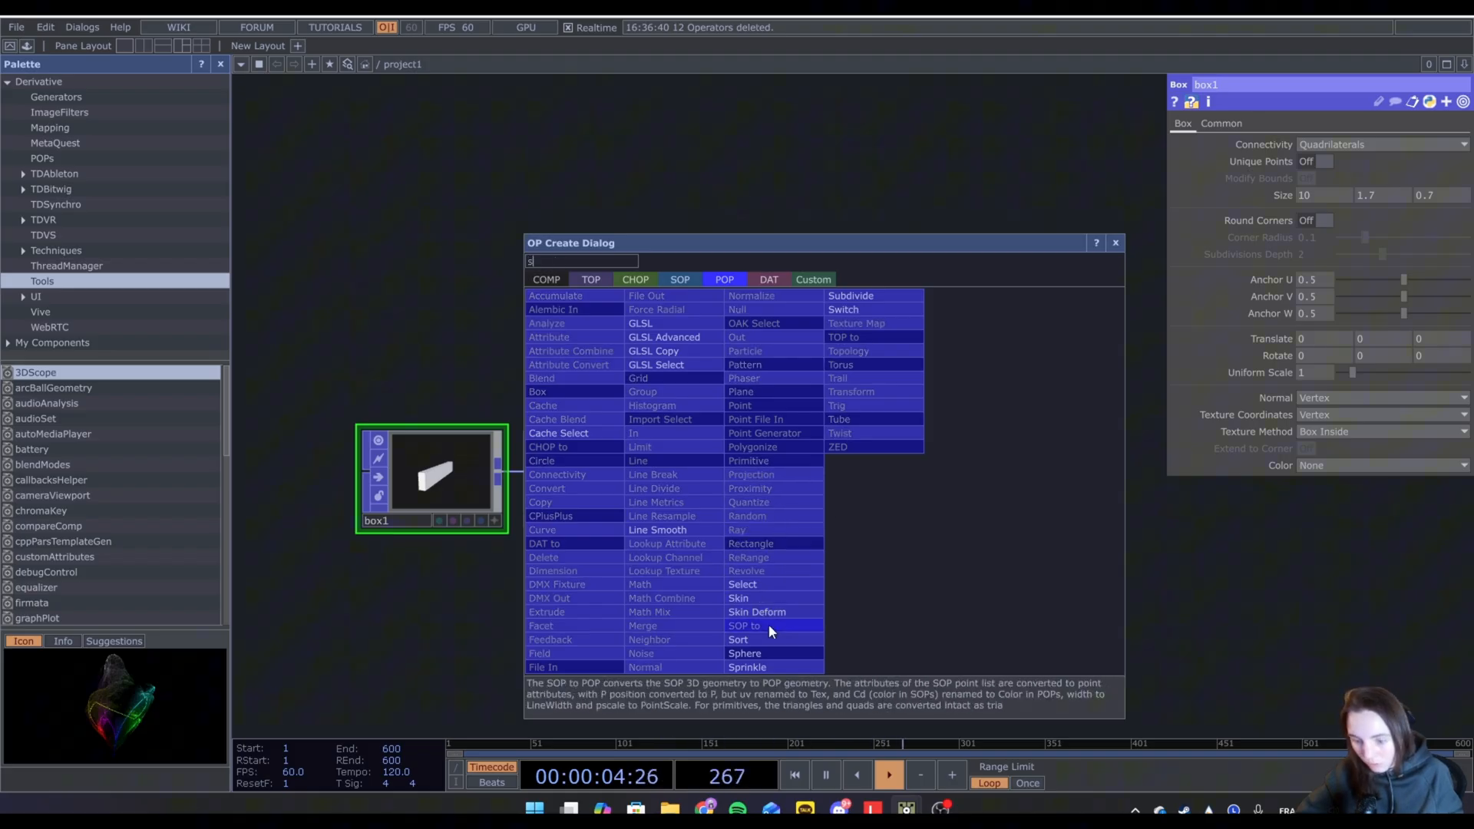
{"action": "left_click", "coordinate": [746, 667]}
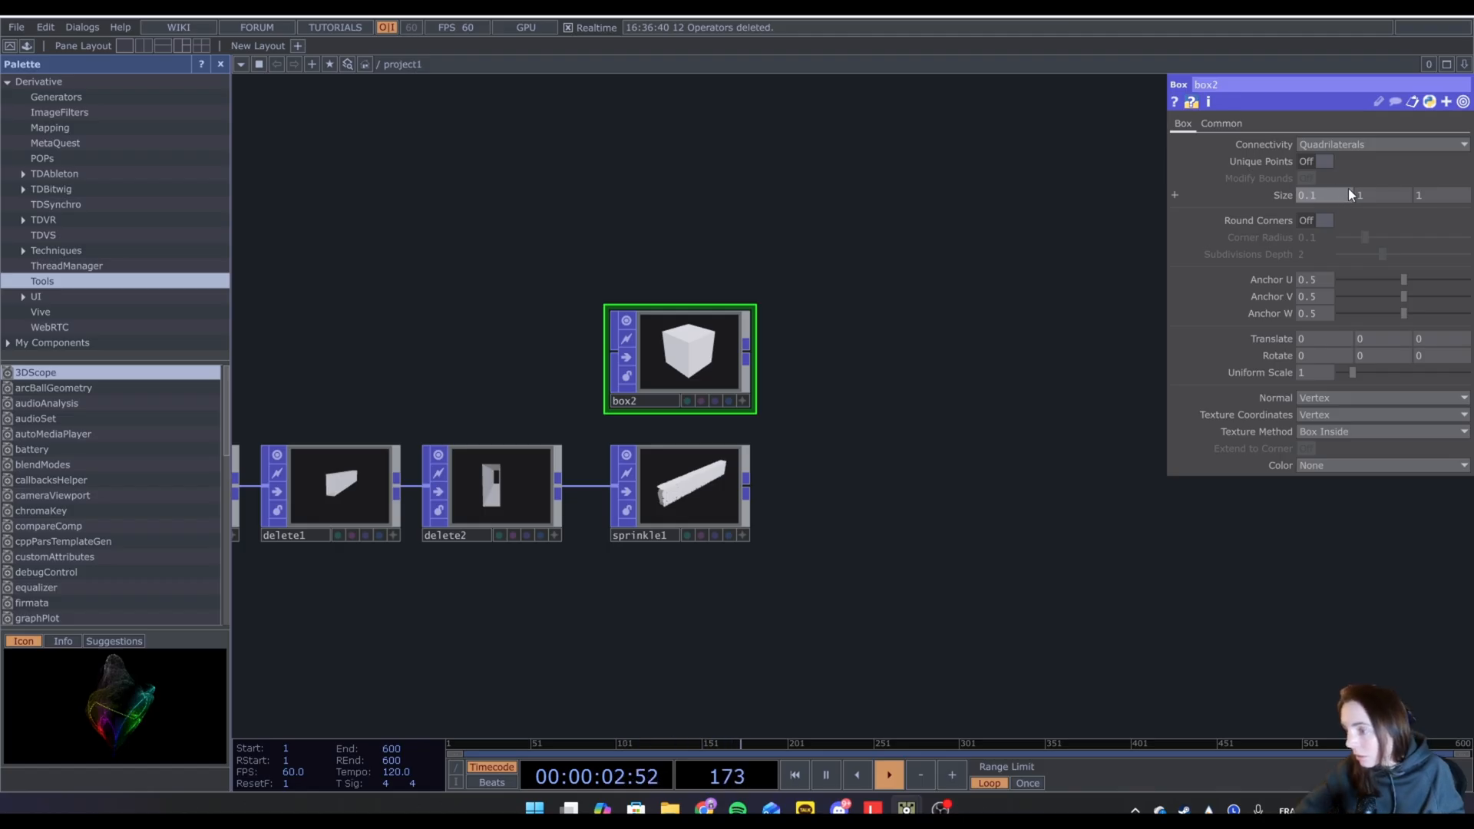
{"action": "left_click_drag", "start_coordinate": [1382, 195], "coordinate": [1382, 194]}
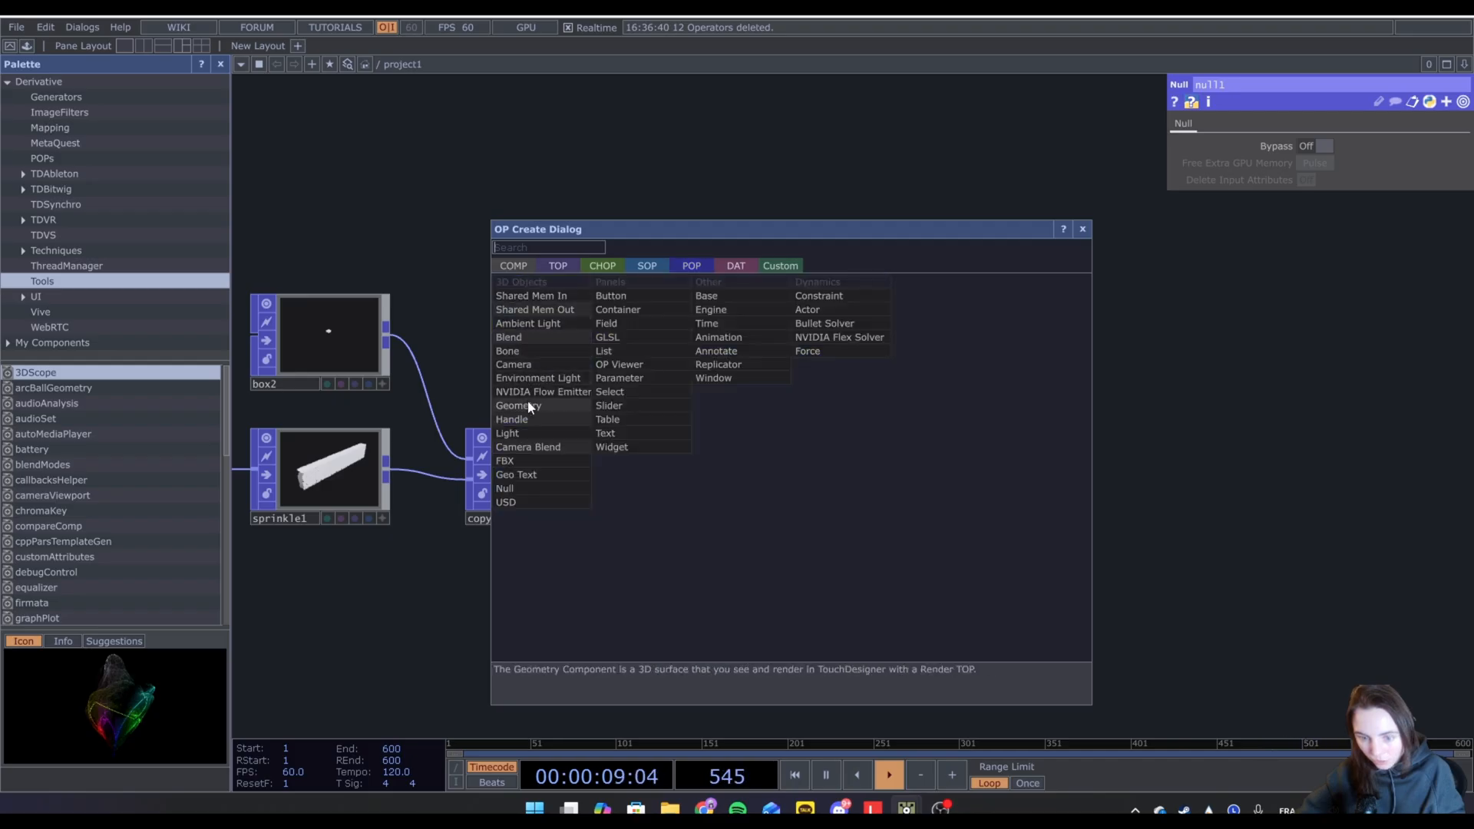
Add Geometry, Camera, Light and Render, plus a floating-viewed Constant CHOP with resX 1280, resY 720.
{"action": "left_click", "coordinate": [518, 406]}
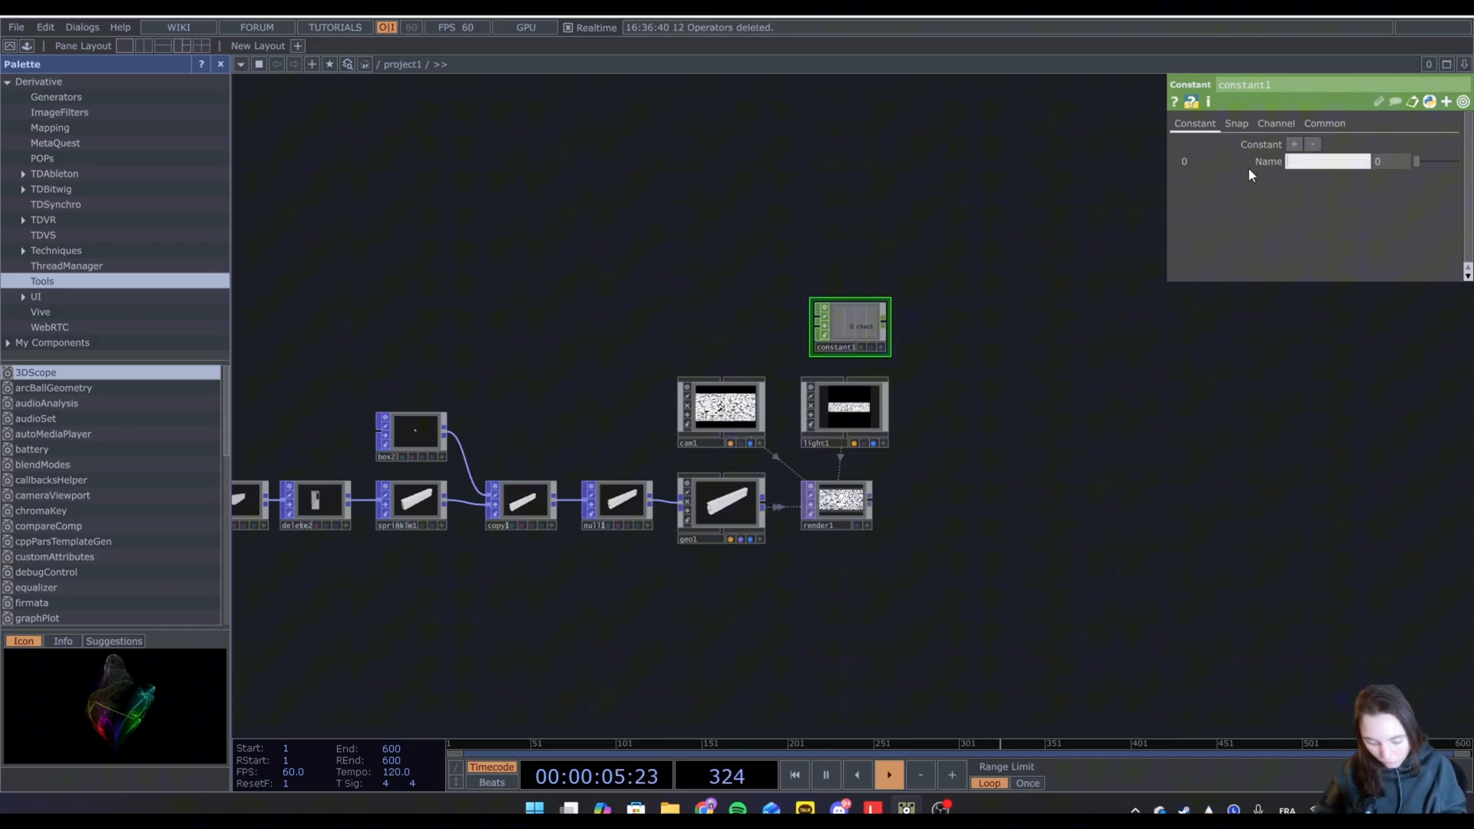
{"action": "type", "text": "resx"}
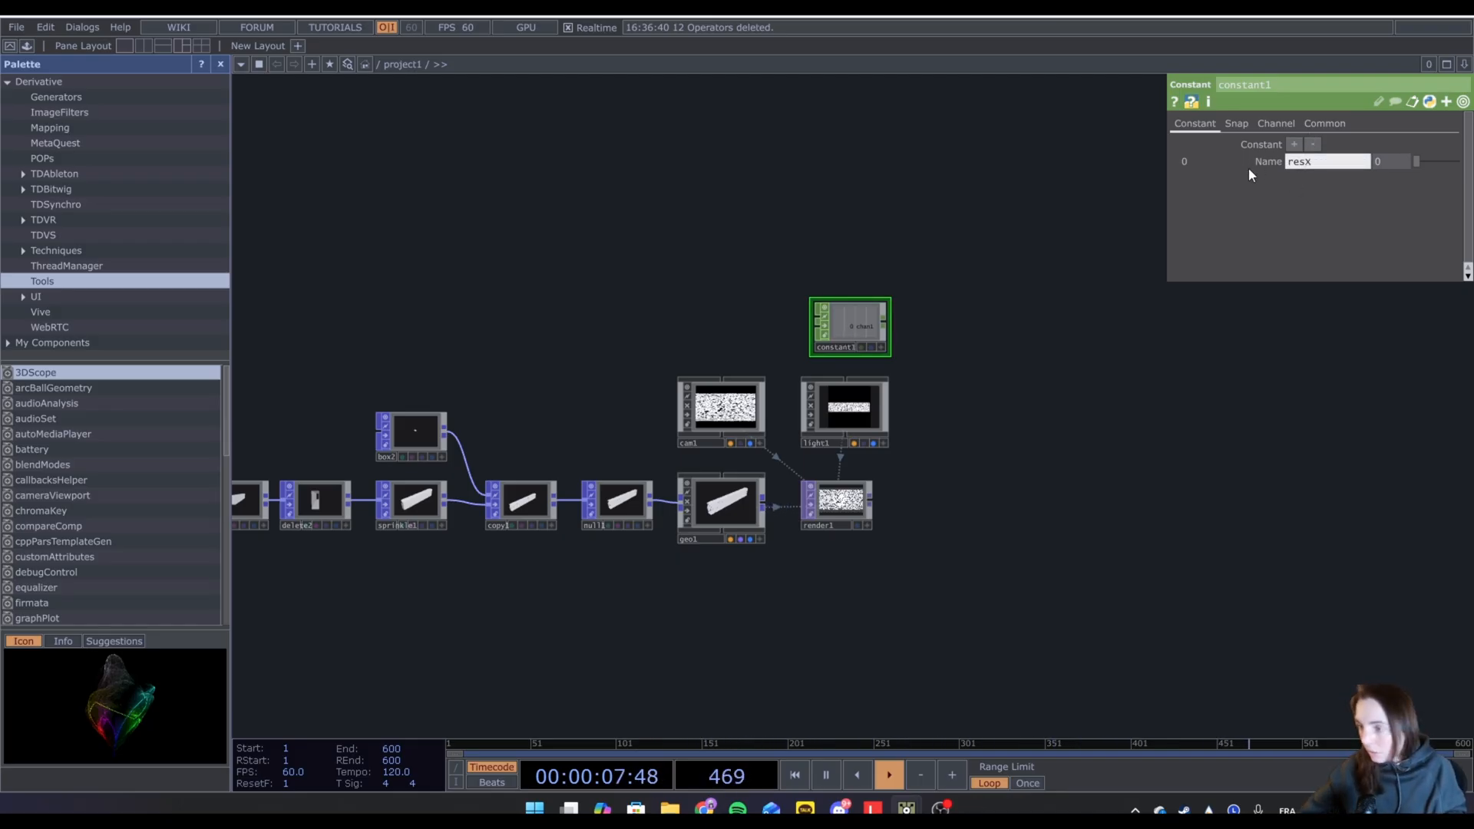
{"action": "left_click", "coordinate": [1294, 143]}
{"action": "type", "text": "resY"}
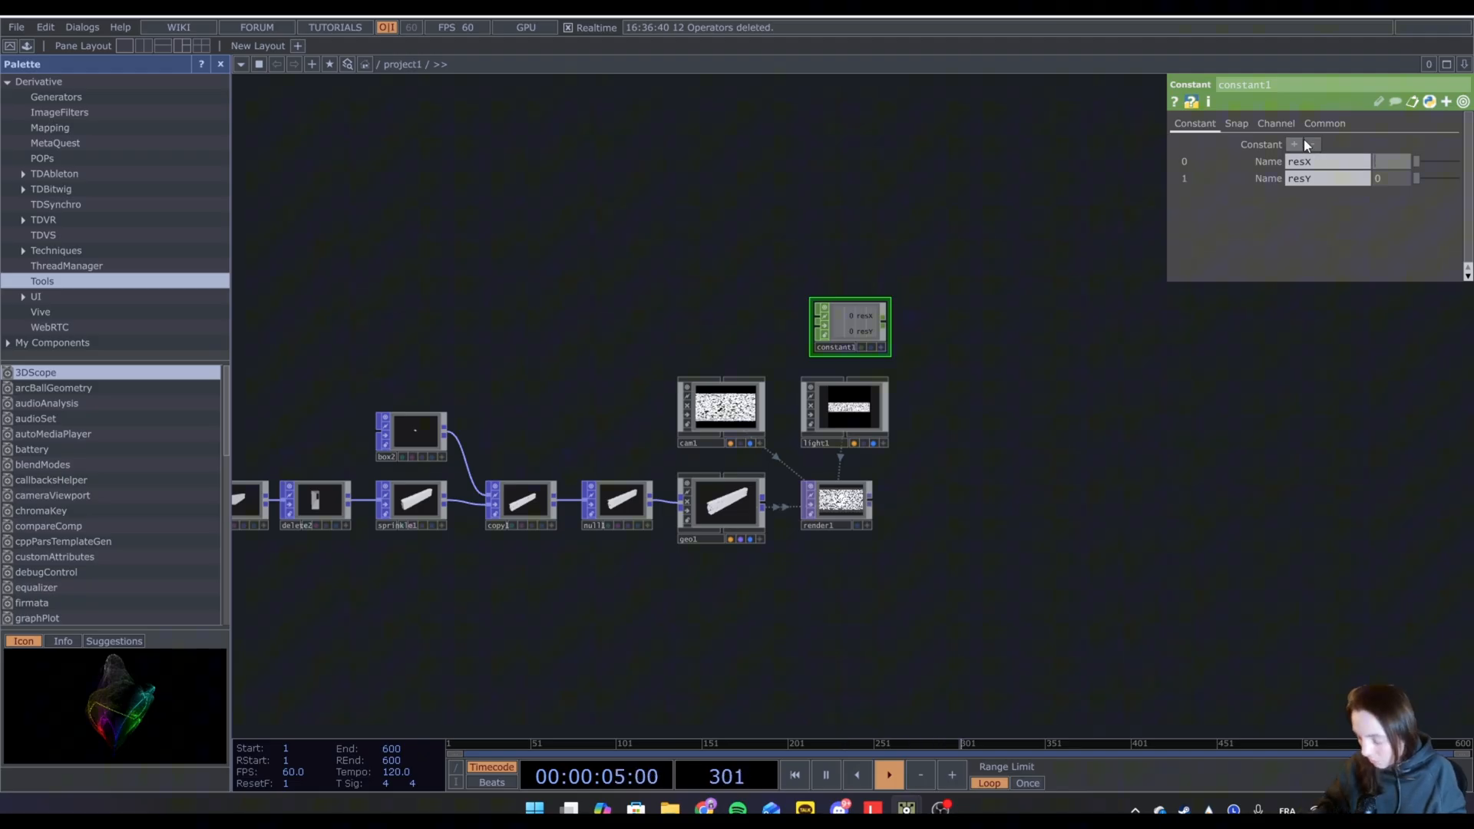
{"action": "type", "text": "1280"}
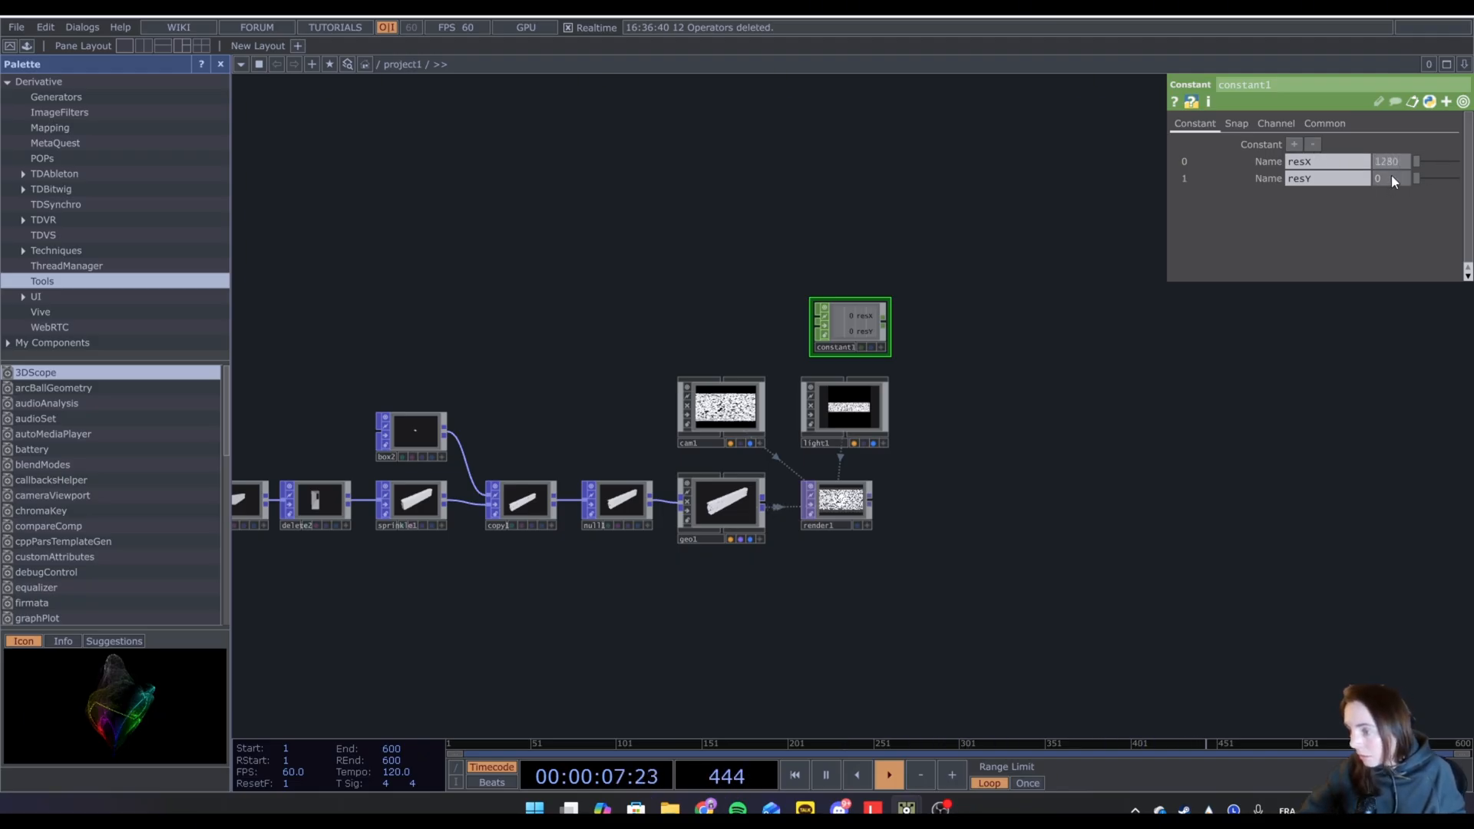
{"action": "type", "text": "720"}
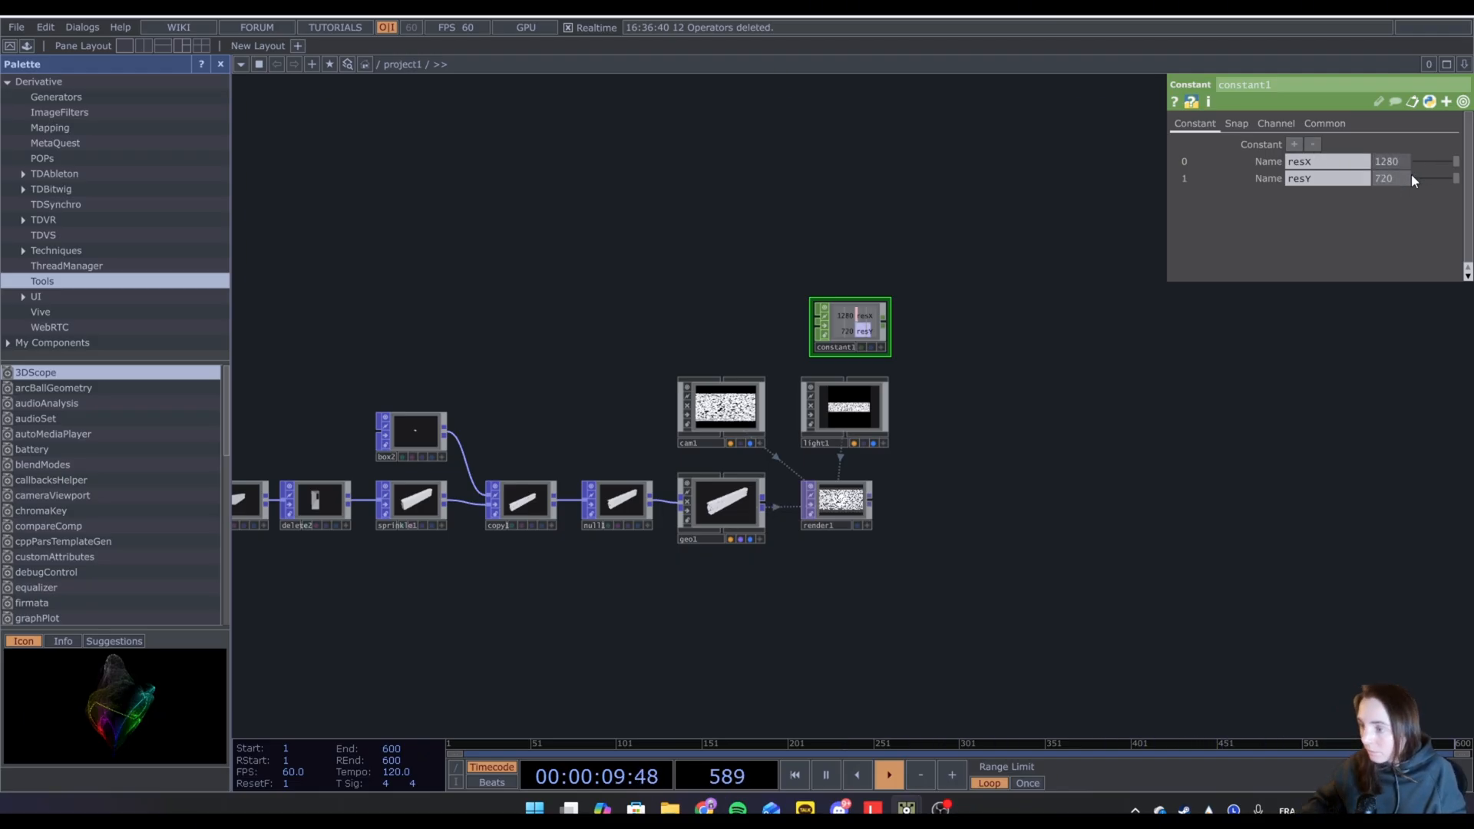
{"action": "right_click", "coordinate": [850, 324]}
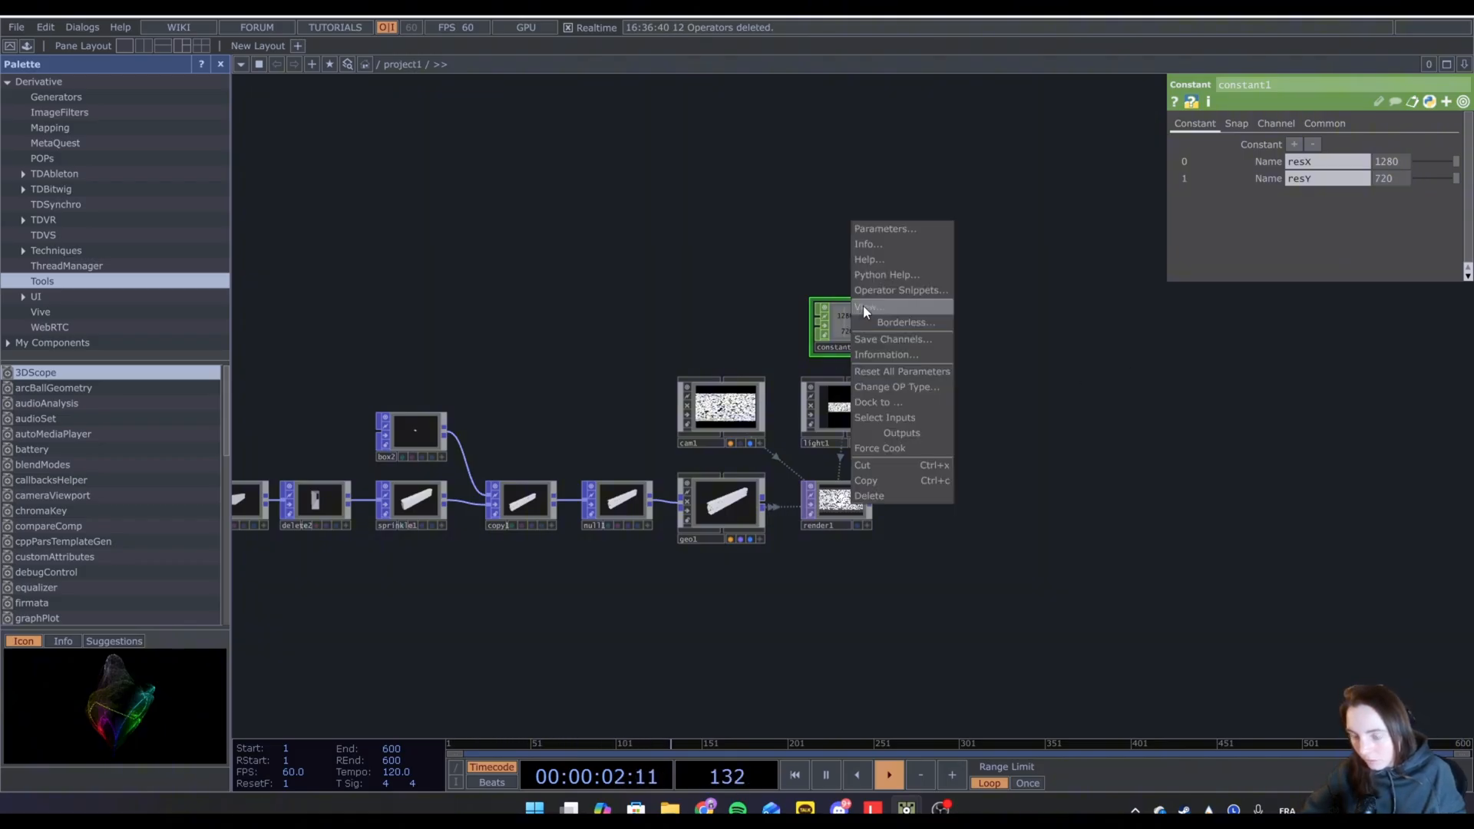
{"action": "left_click", "coordinate": [874, 306]}
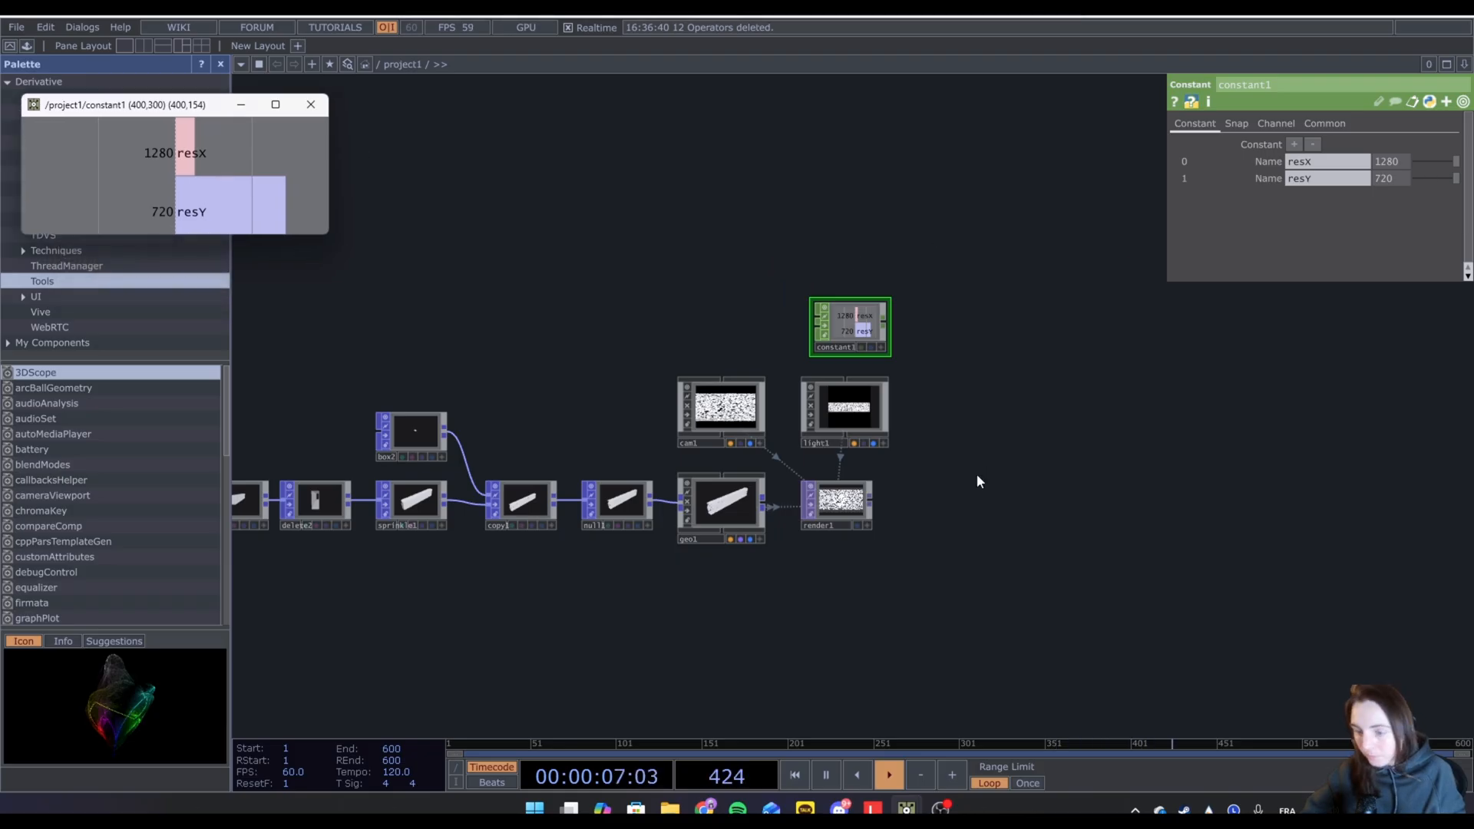
Tie render1's resolution to the constant's 1280×720, choose a float pixel format, and add a Transform.
{"action": "left_click", "coordinate": [836, 505]}
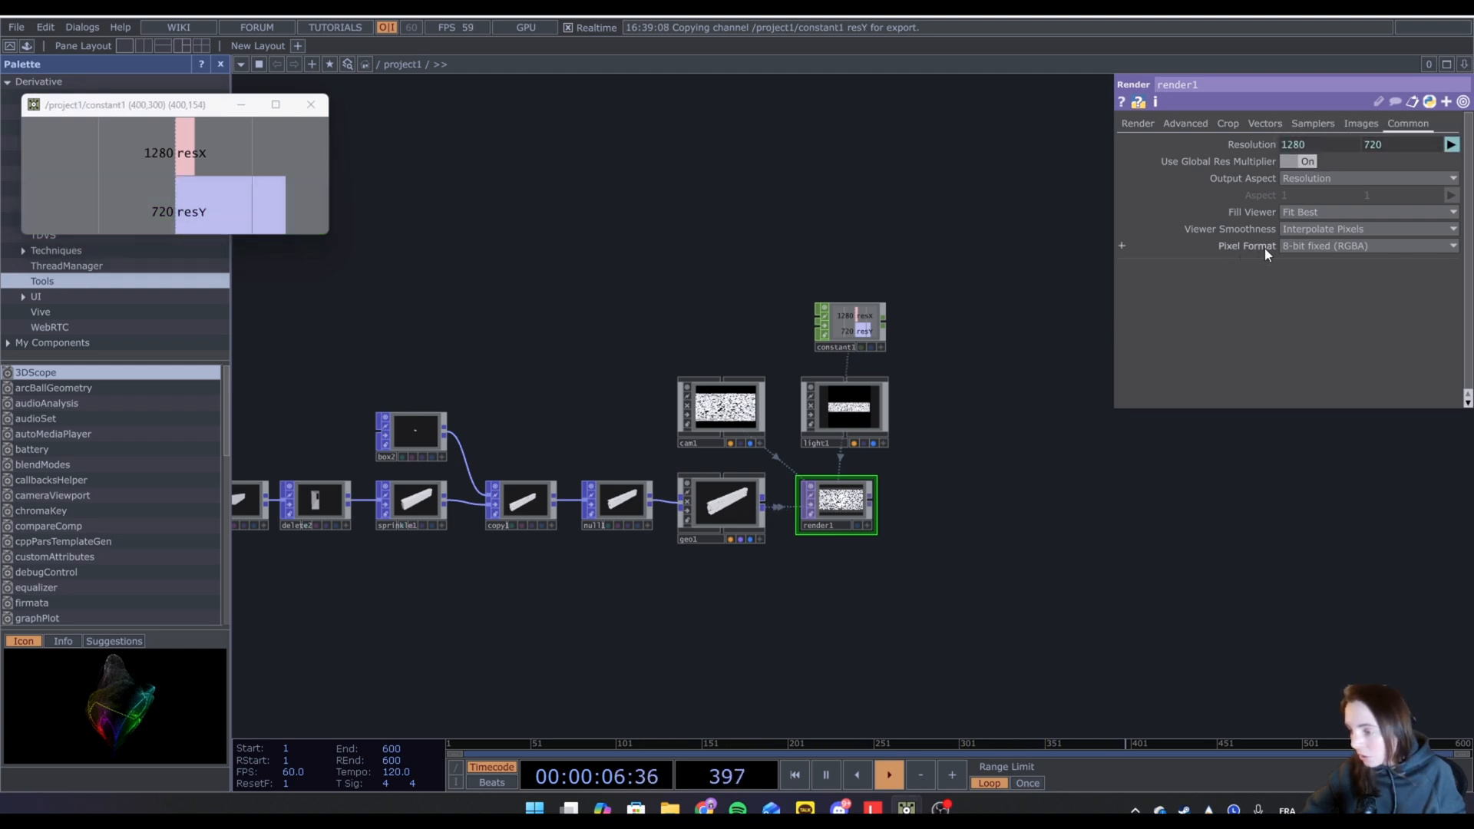
{"action": "left_click", "coordinate": [1364, 246]}
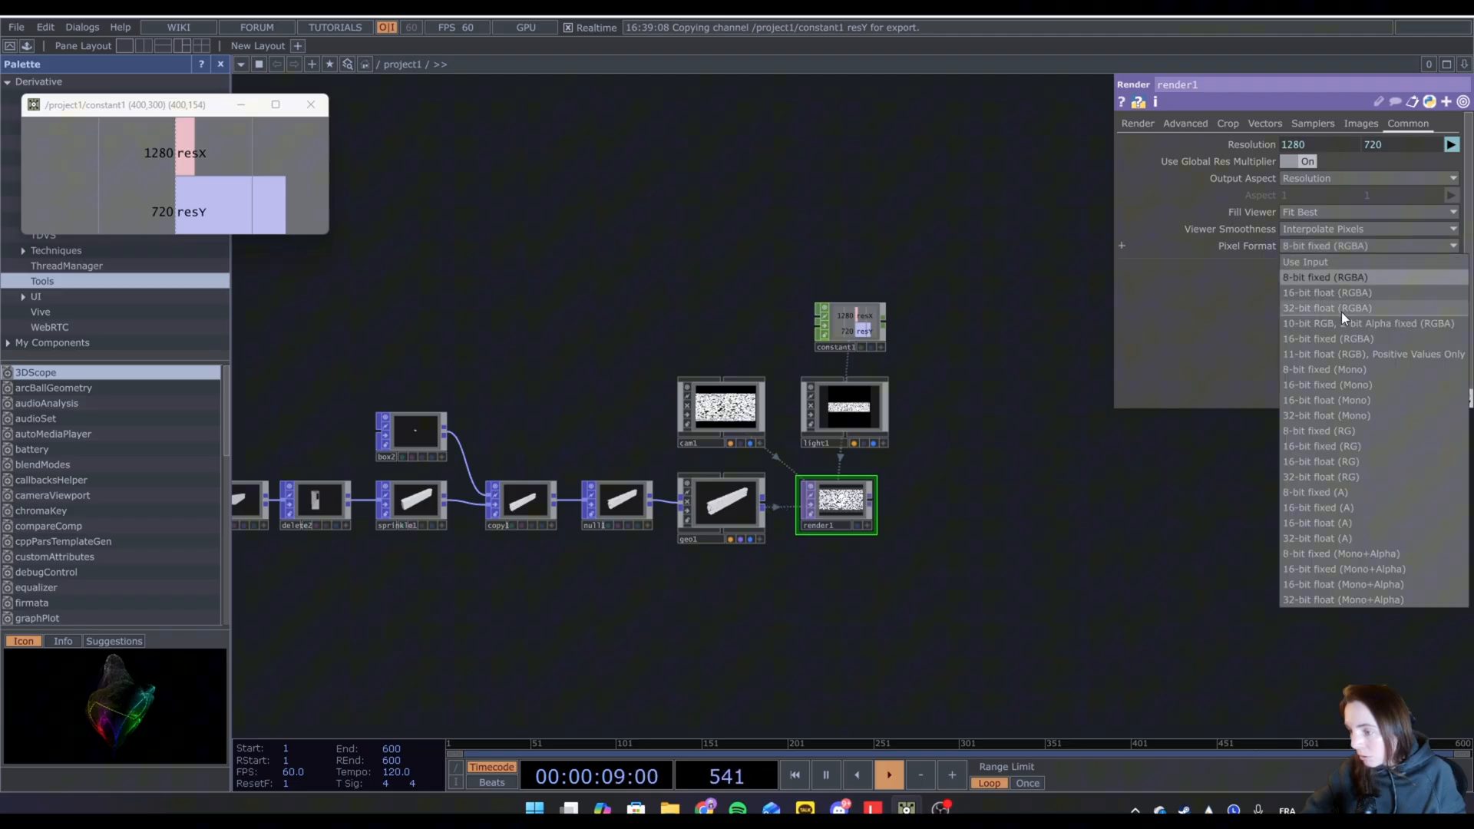
{"action": "left_click", "coordinate": [1327, 307]}
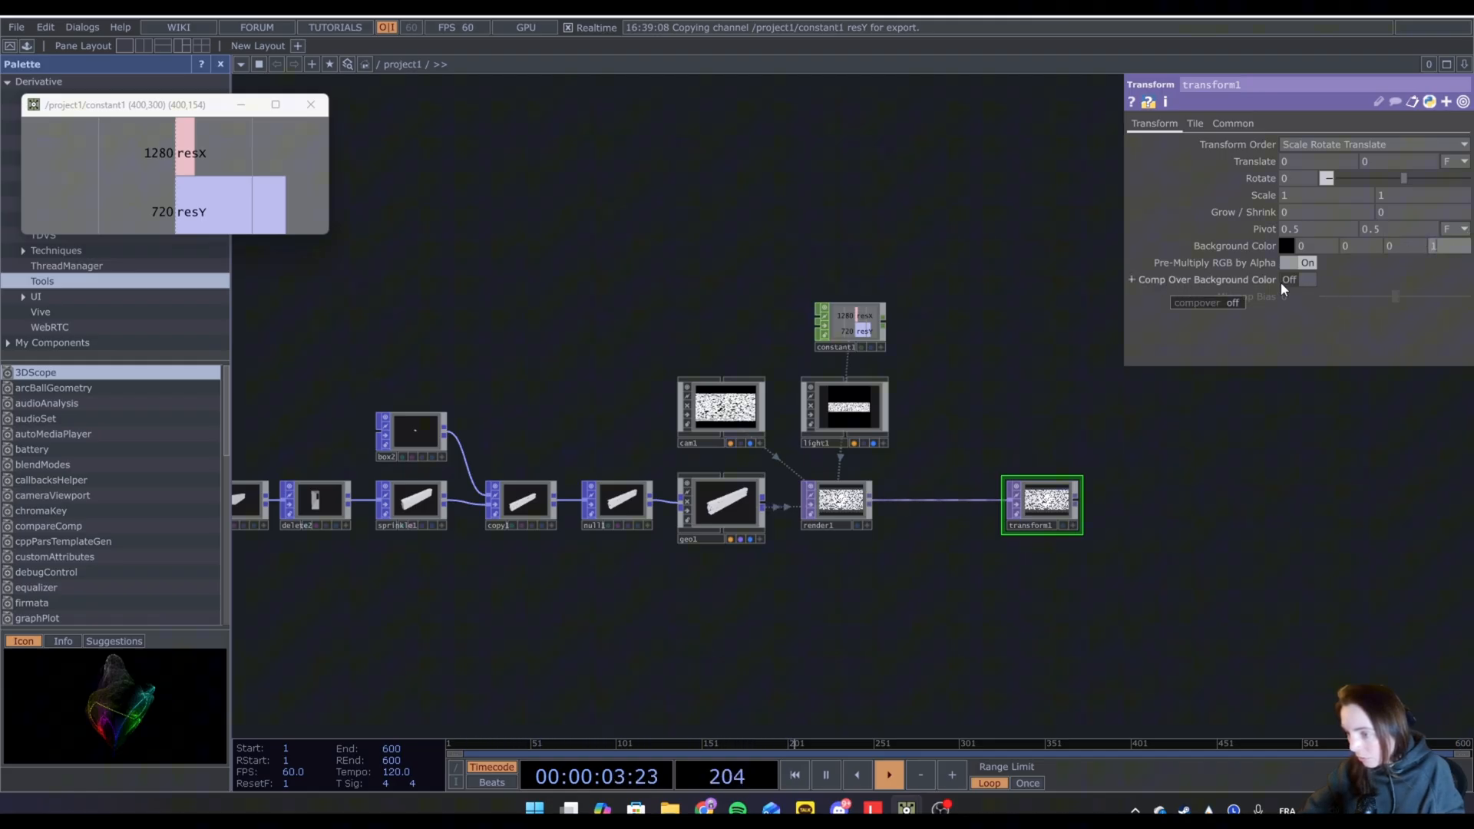
{"action": "left_click", "coordinate": [1306, 279]}
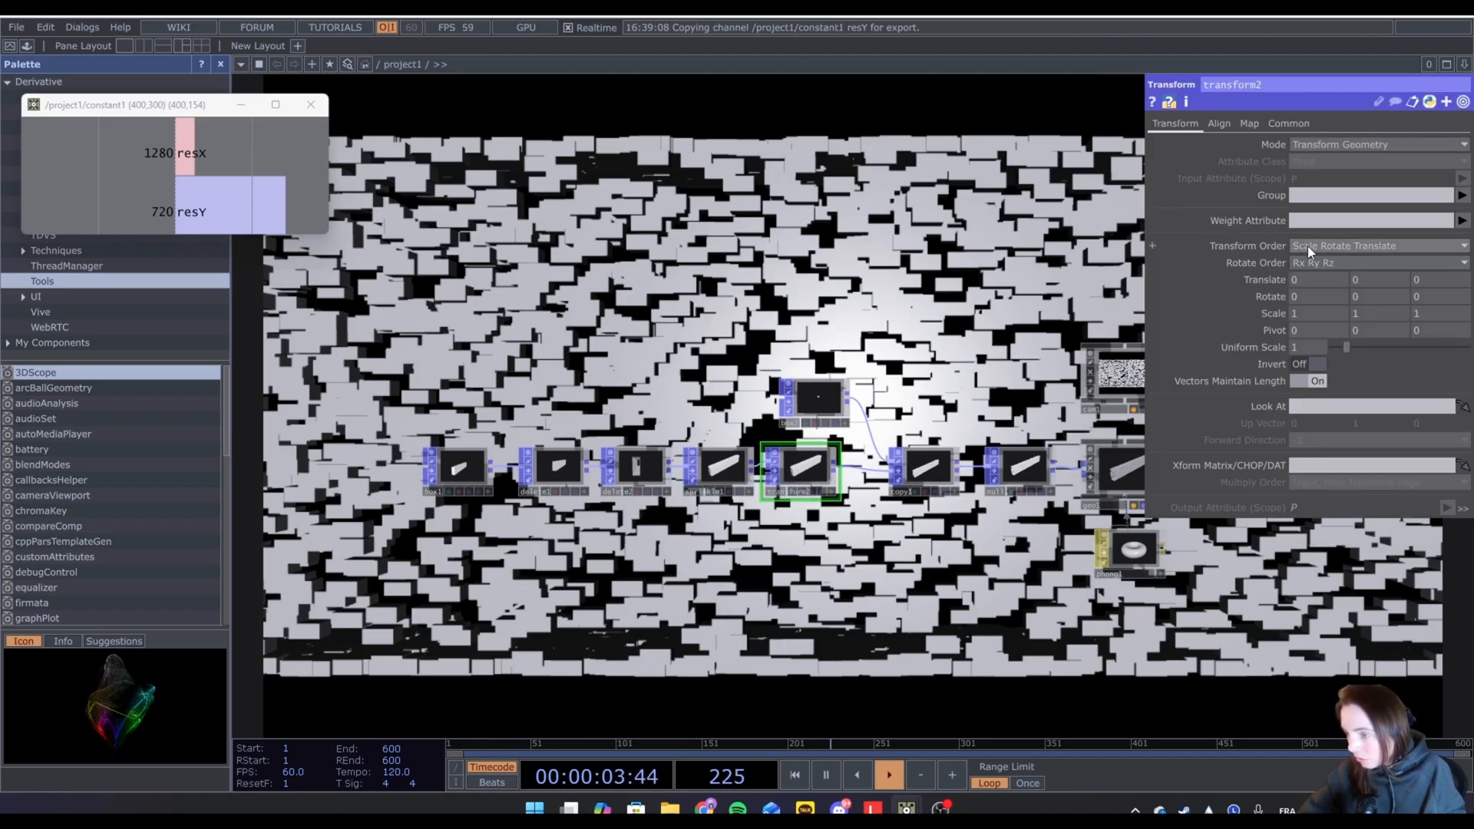
Change the Transform Order of the transform between sprinkle1 and copy1, and add a Phong MAT.
{"action": "left_click", "coordinate": [1378, 263]}
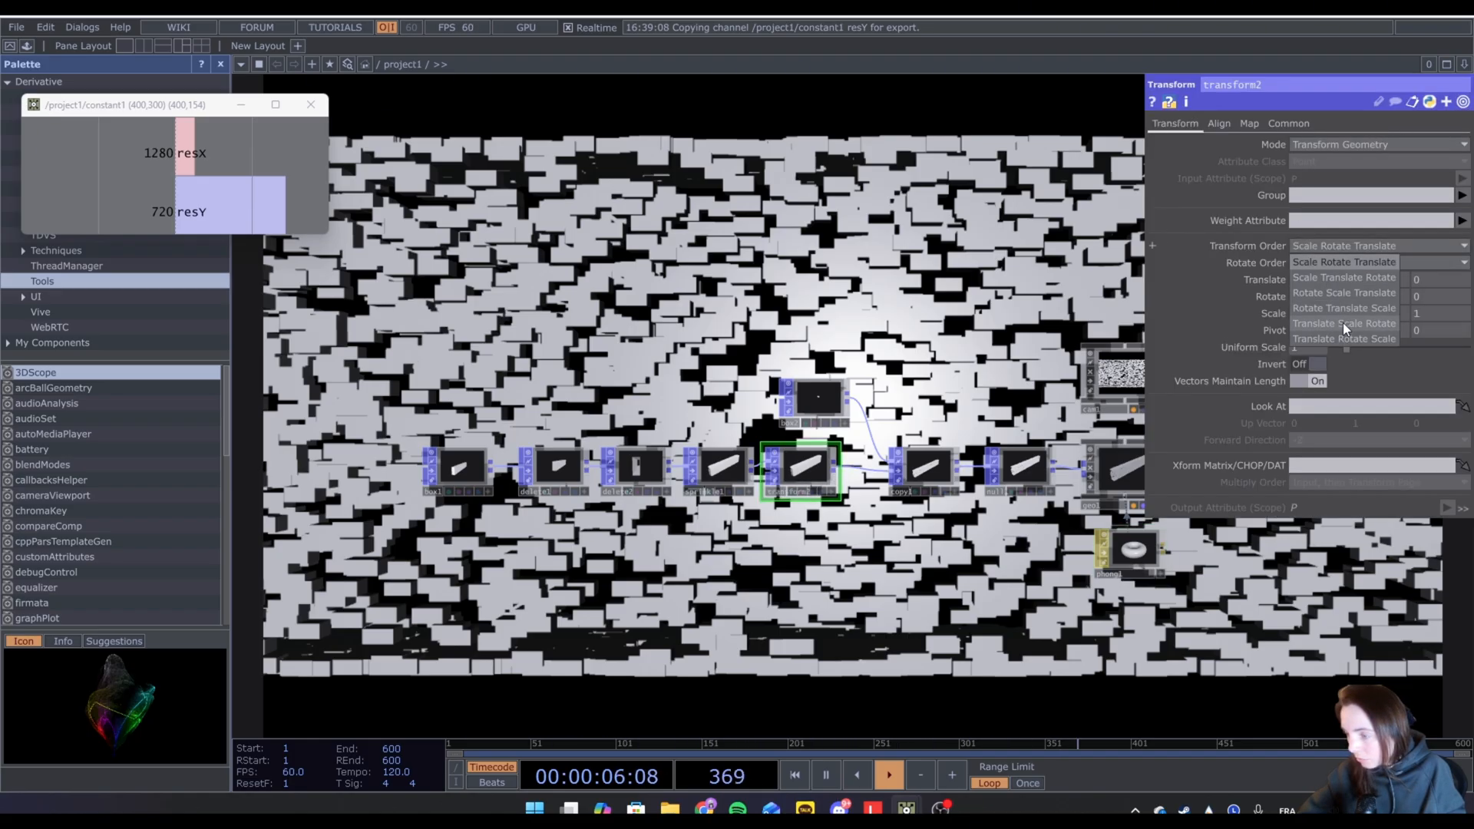
{"action": "left_click", "coordinate": [1344, 323]}
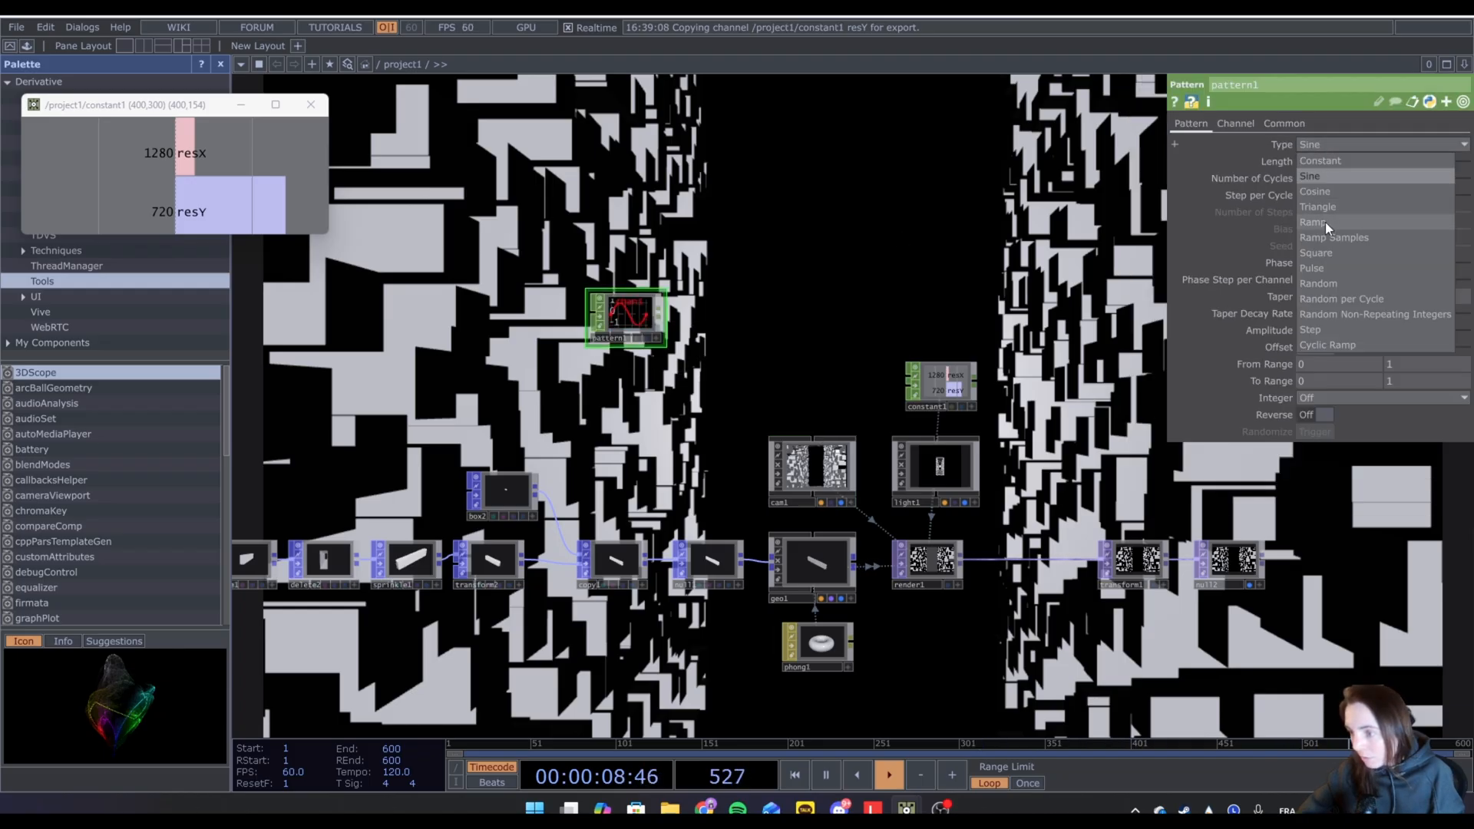
Make the pattern a ramp, chain Time Slice and Math, and set math1's To Range to 2.
{"action": "left_click", "coordinate": [1315, 222]}
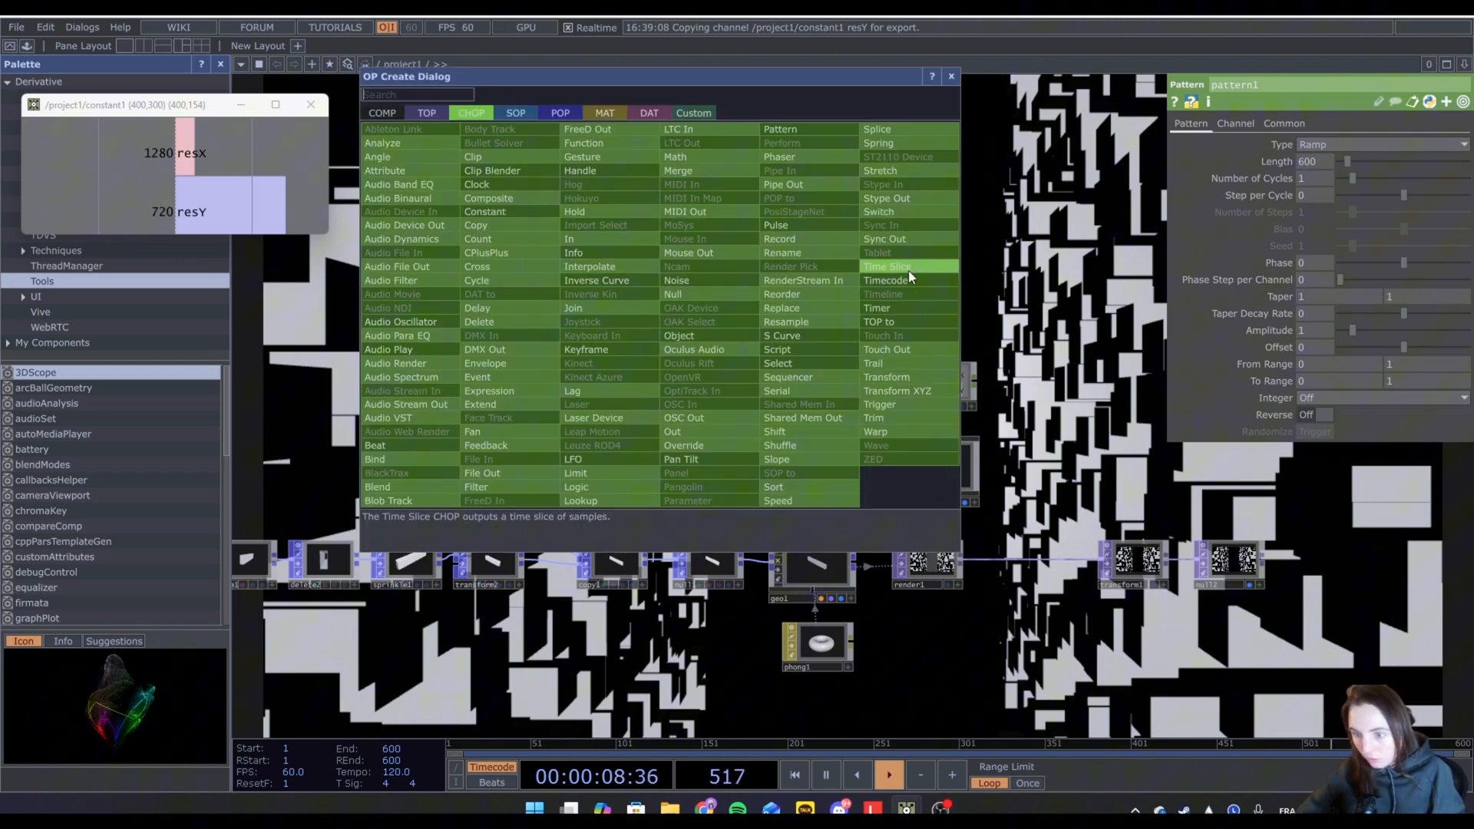
{"action": "left_click", "coordinate": [887, 267]}
{"action": "type", "text": "ma"}
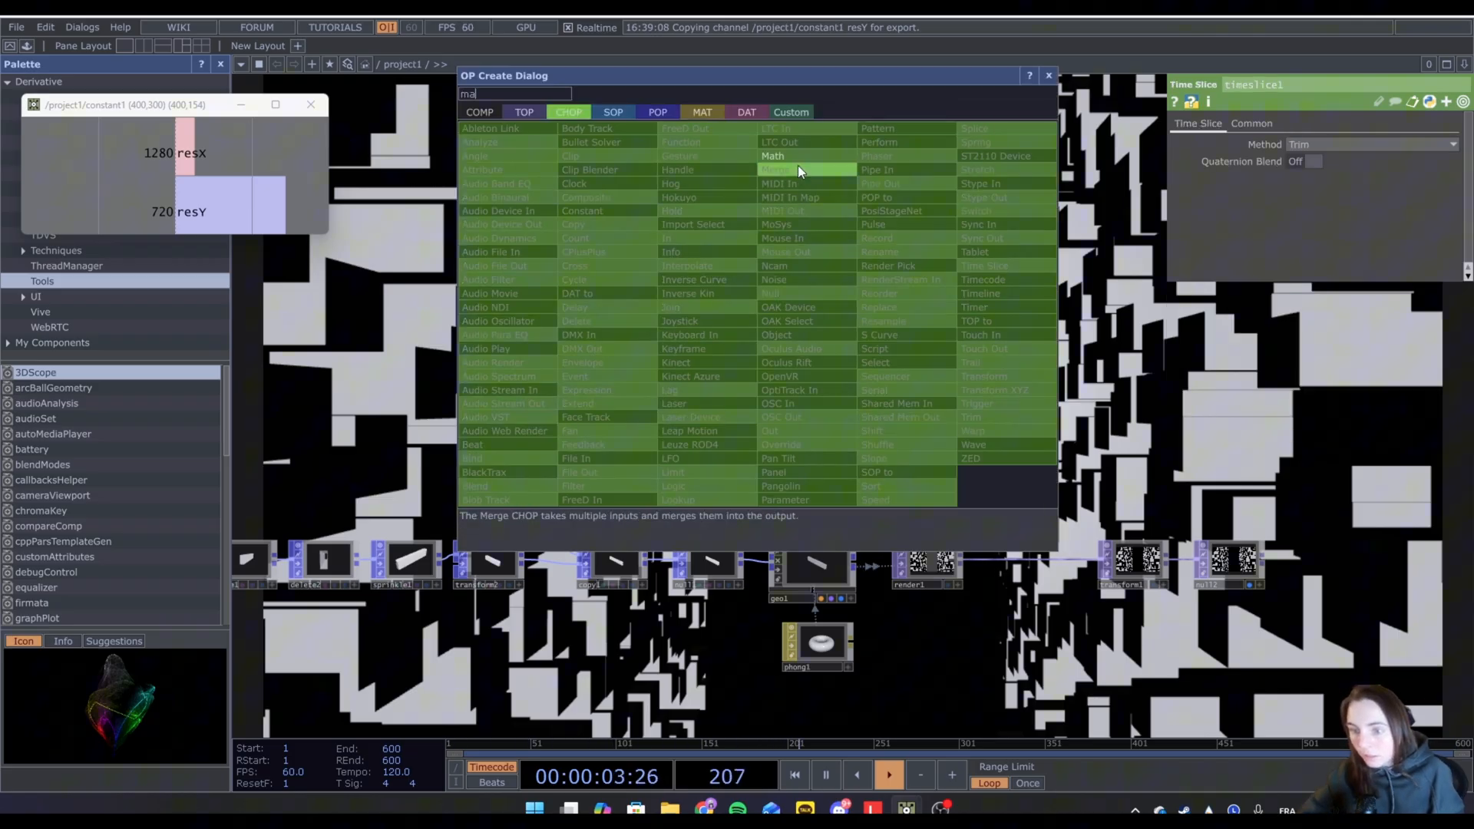
{"action": "left_click", "coordinate": [773, 156]}
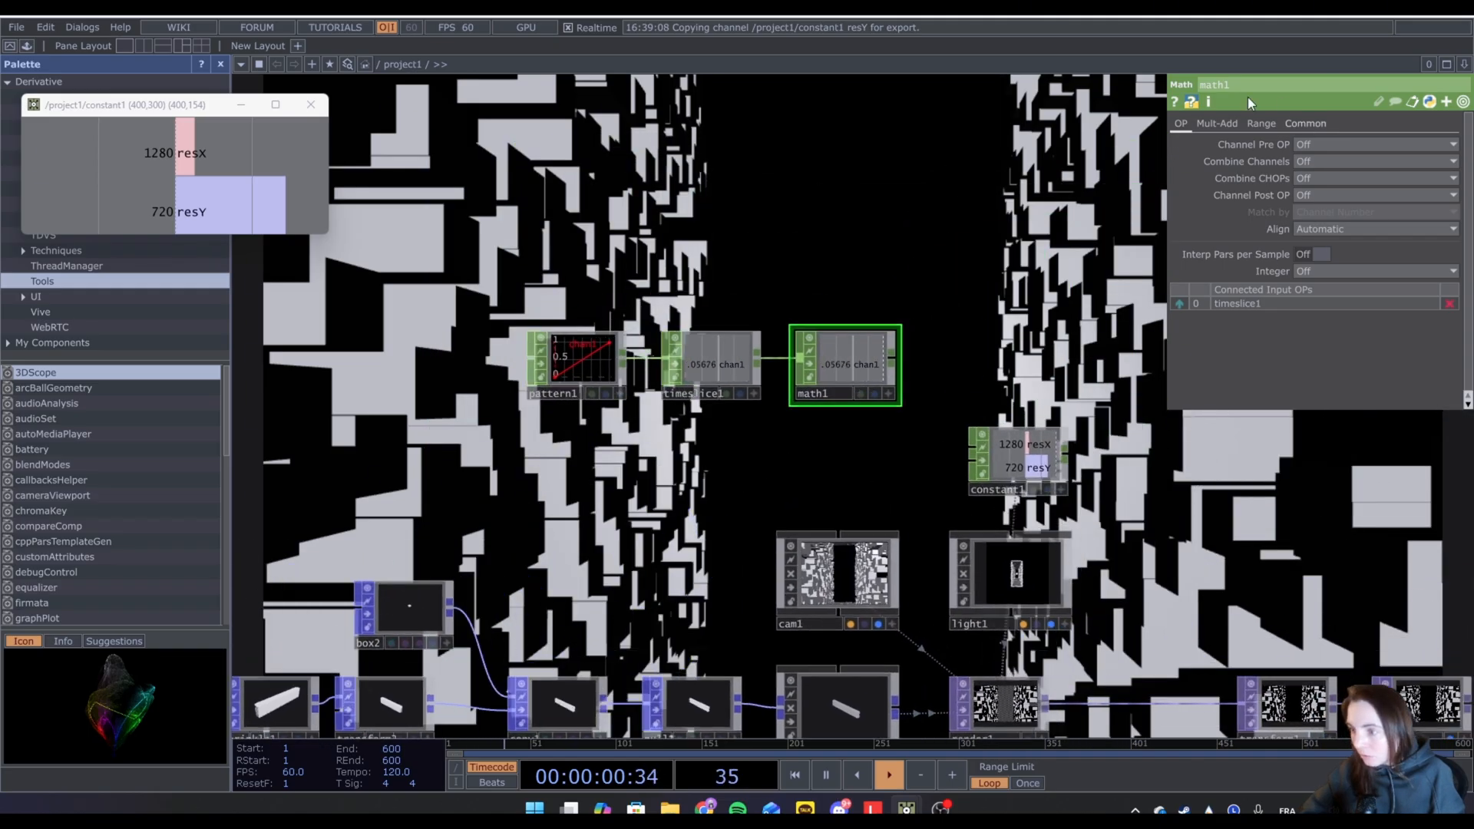
{"action": "left_click", "coordinate": [1260, 123]}
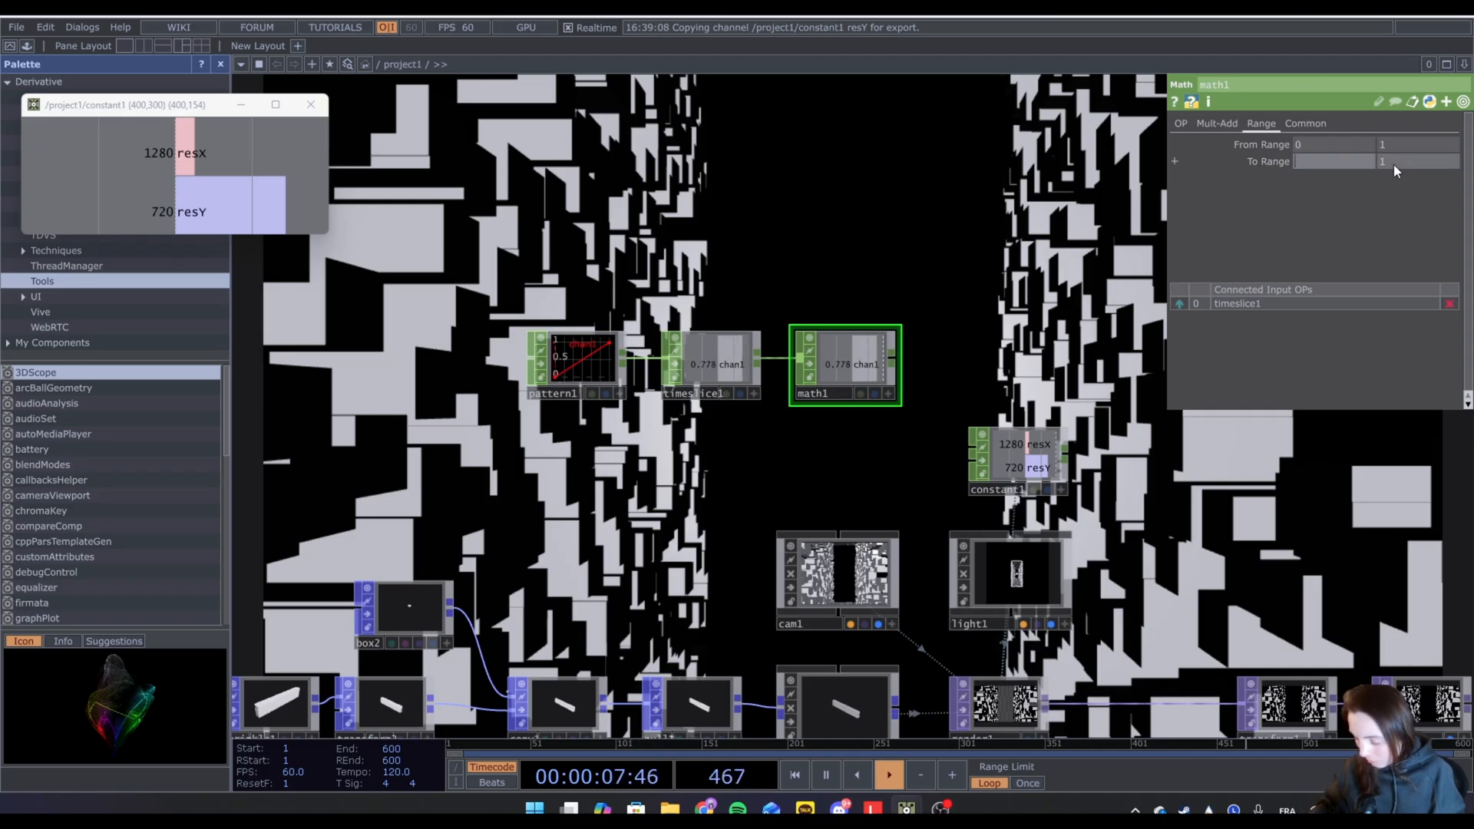
{"action": "type", "text": "2247"}
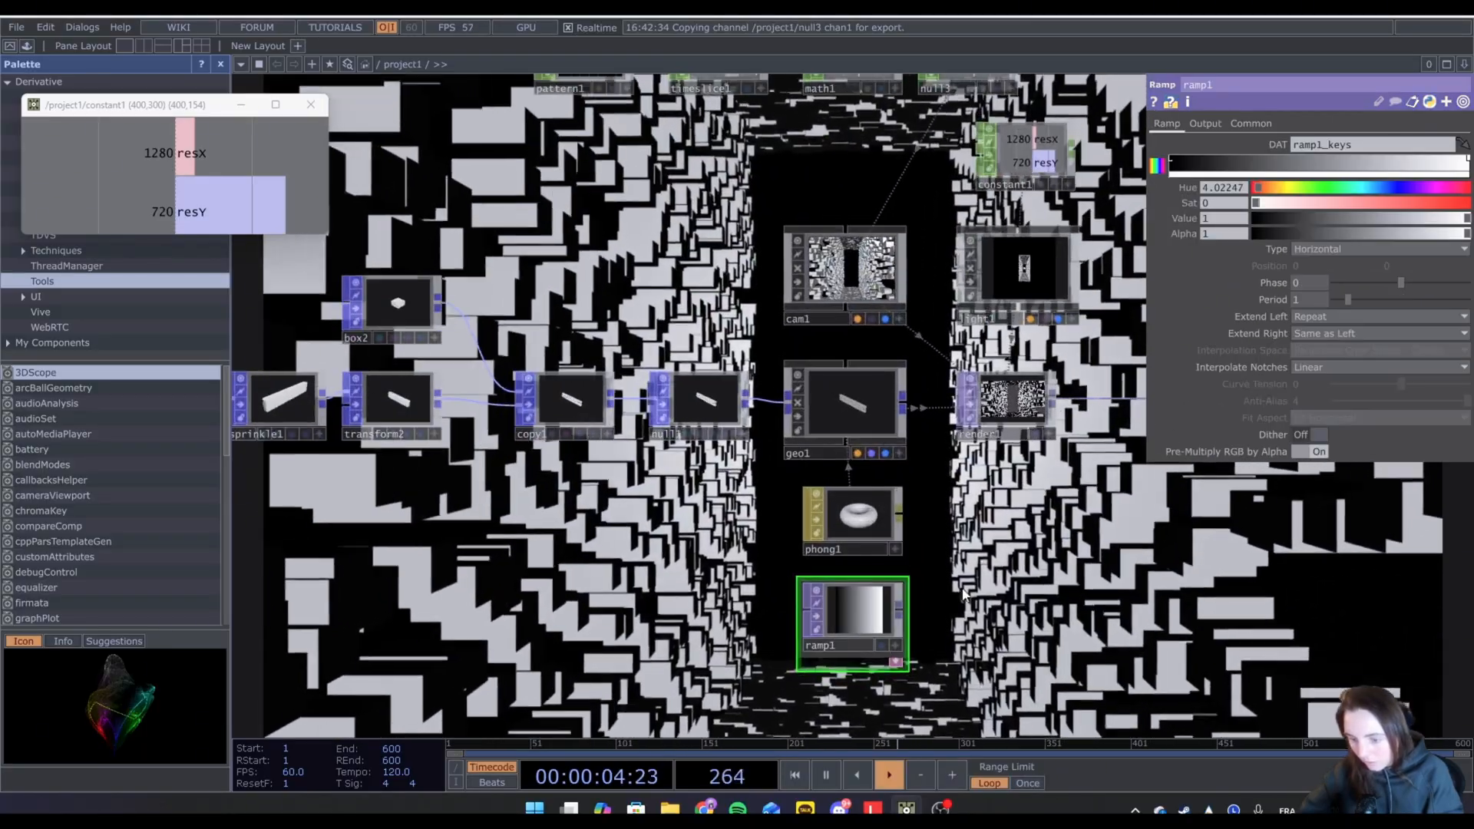
Use ramp1 as phong1's Color Map, adjust Diffuse brightness, and set Specular to white.
{"action": "left_click", "coordinate": [1250, 123]}
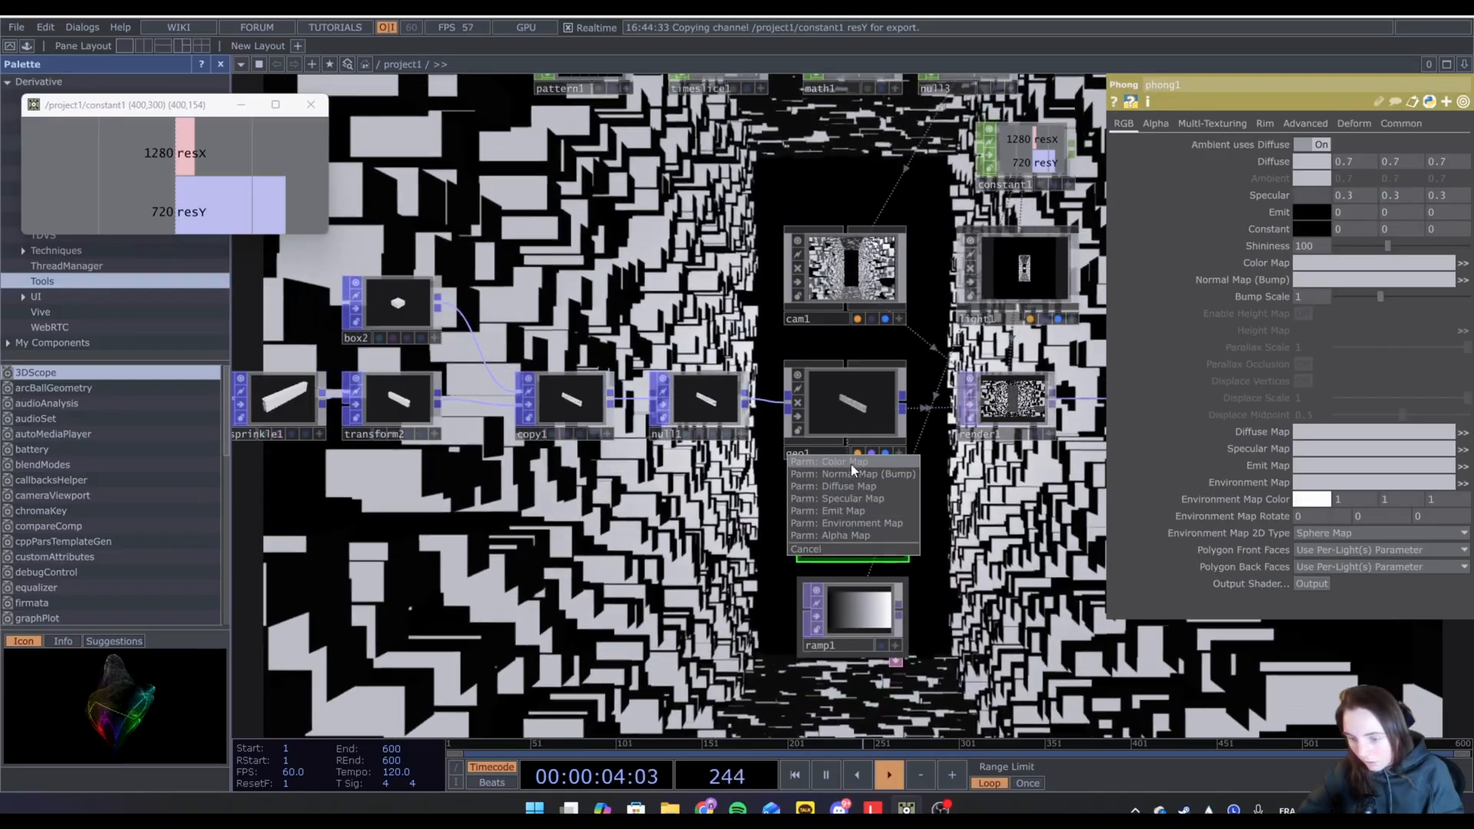
{"action": "left_click", "coordinate": [824, 461]}
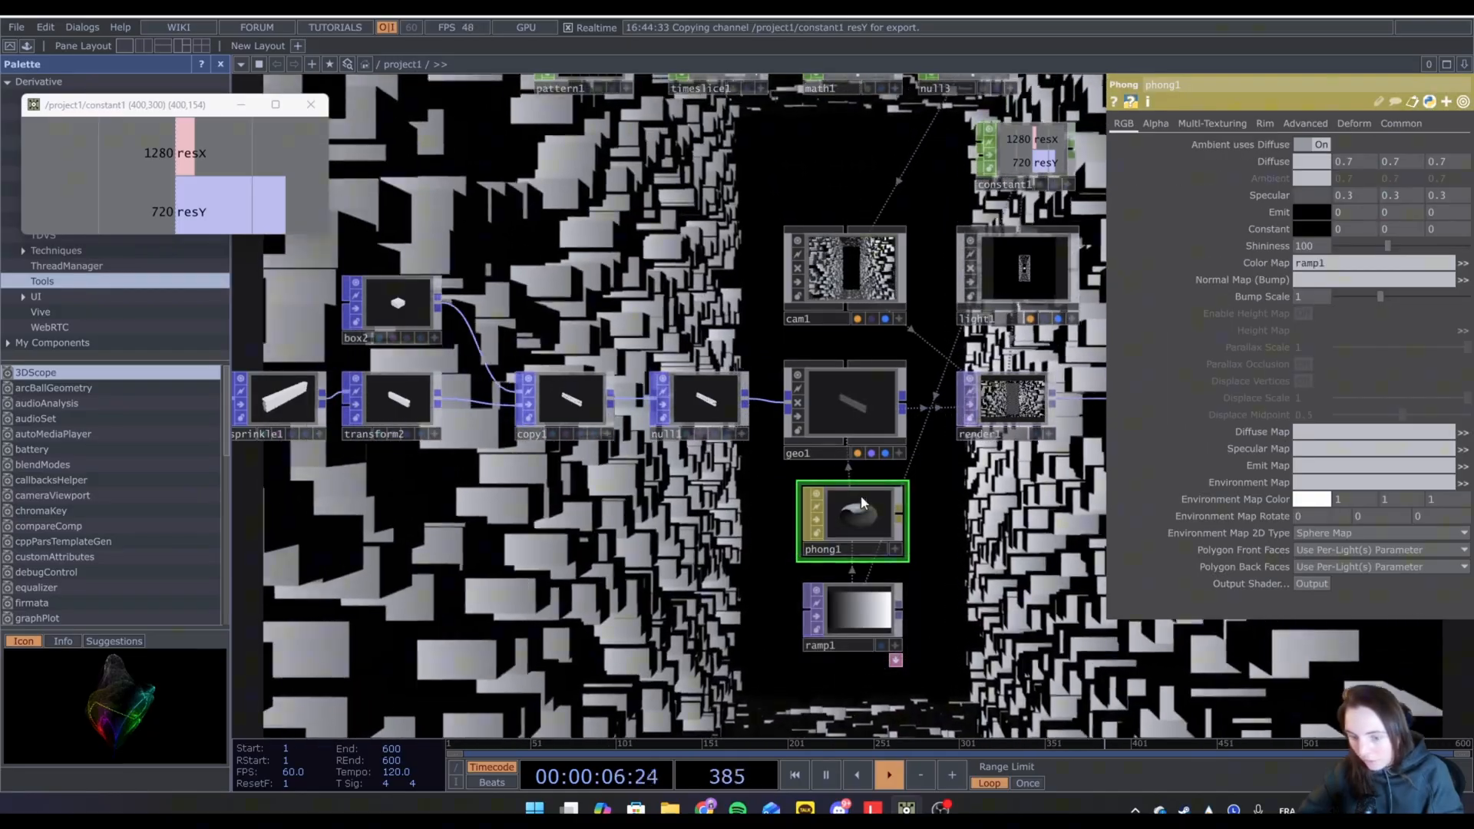
{"action": "left_click", "coordinate": [1310, 161]}
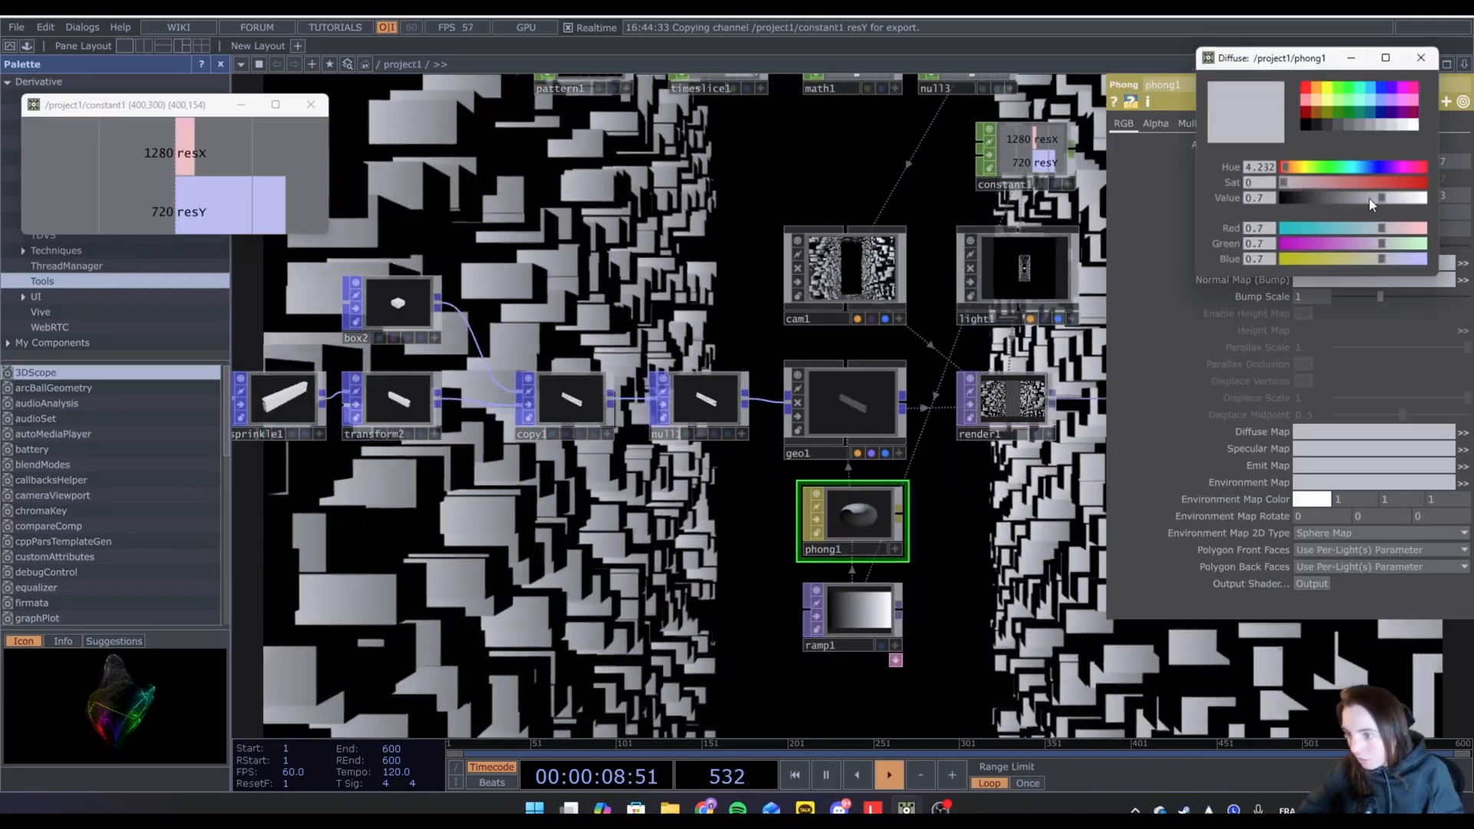
{"action": "left_click_drag", "start_coordinate": [1381, 197], "coordinate": [1323, 198]}
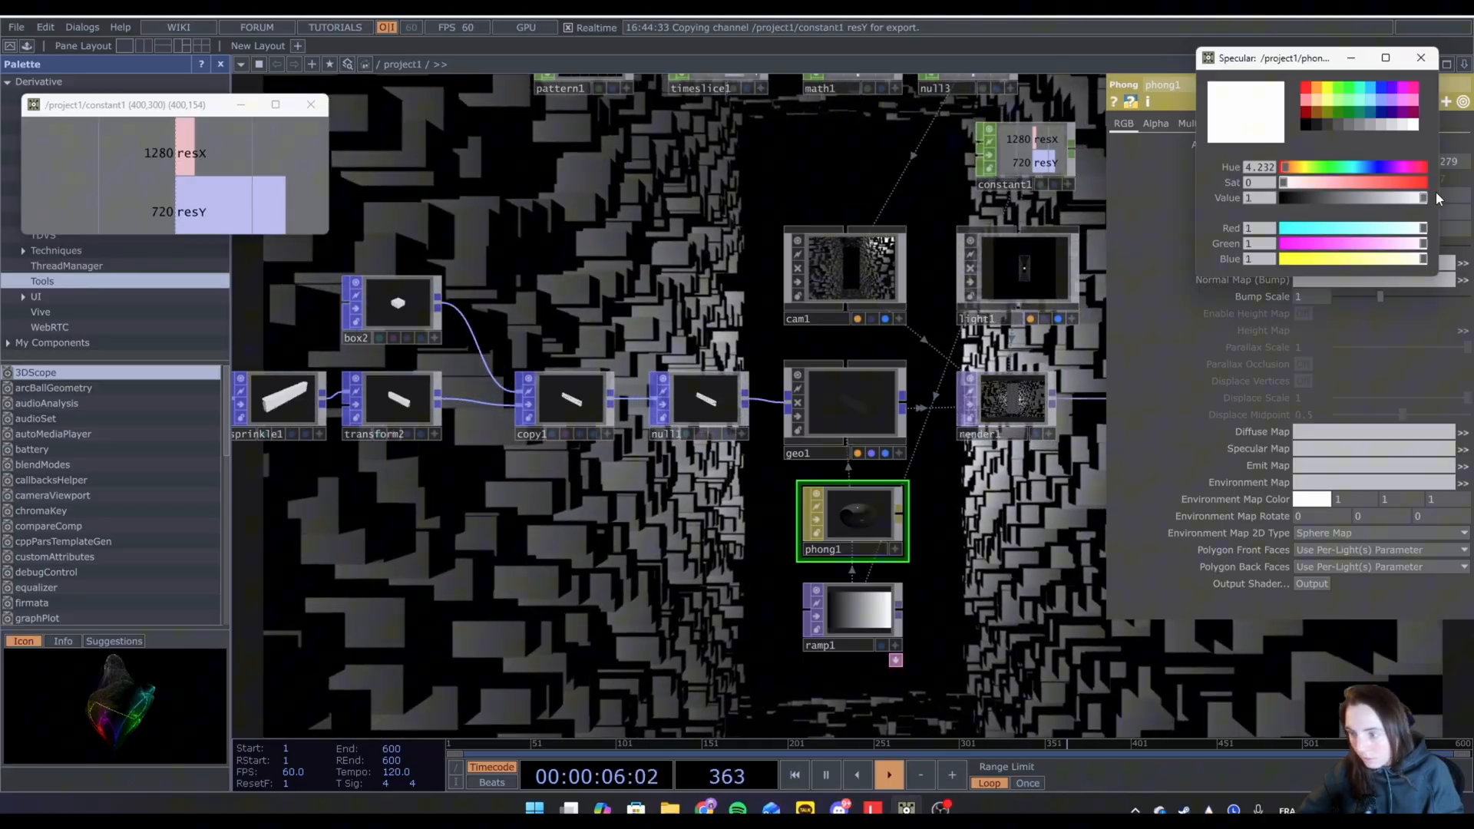
{"action": "left_click", "coordinate": [856, 611]}
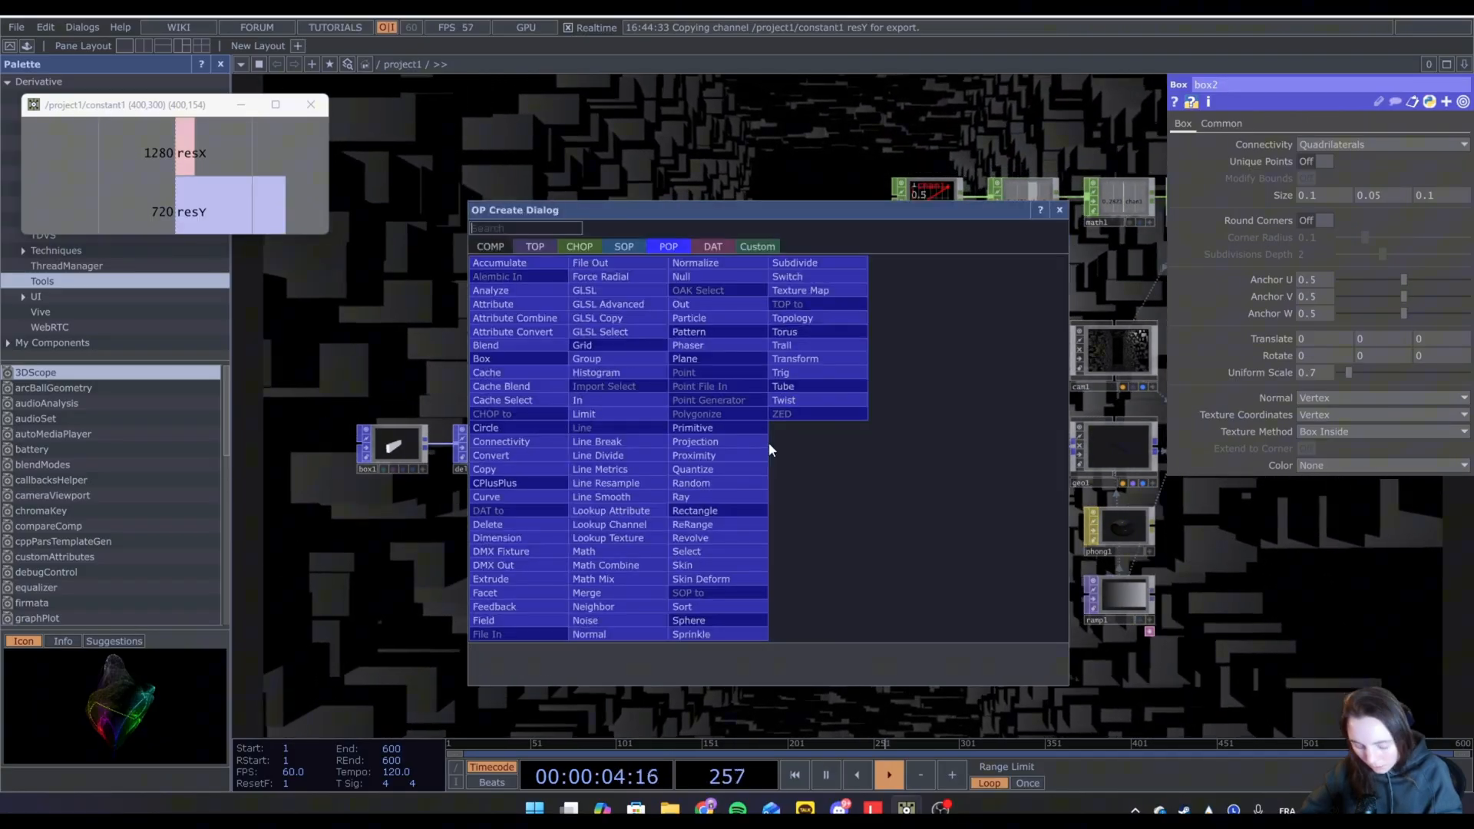
Insert a Noise SOP after transform2 and drag box2's Uniform Scale up to 1.
{"action": "type", "text": "noi"}
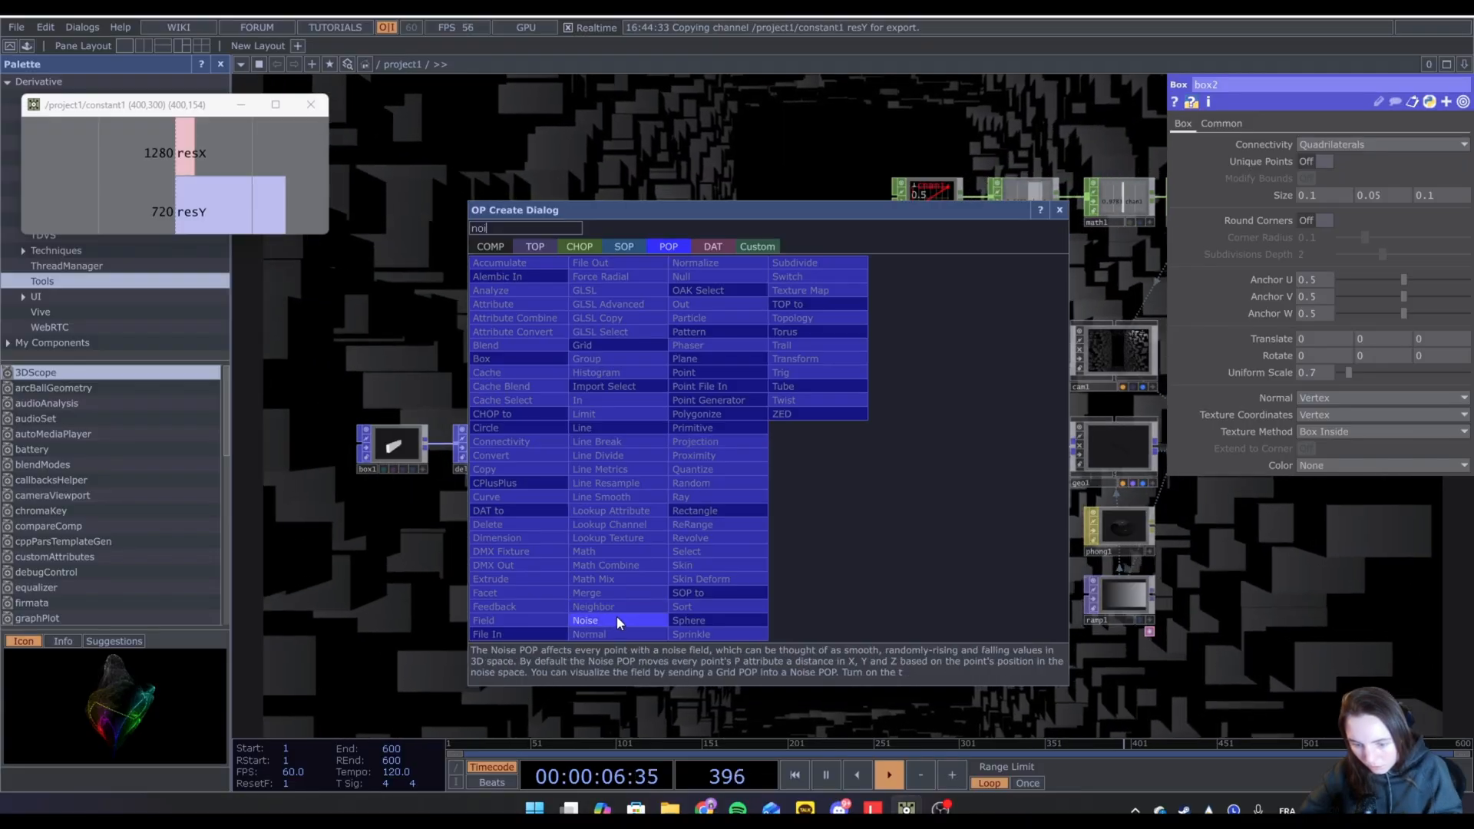
{"action": "left_click", "coordinate": [585, 620]}
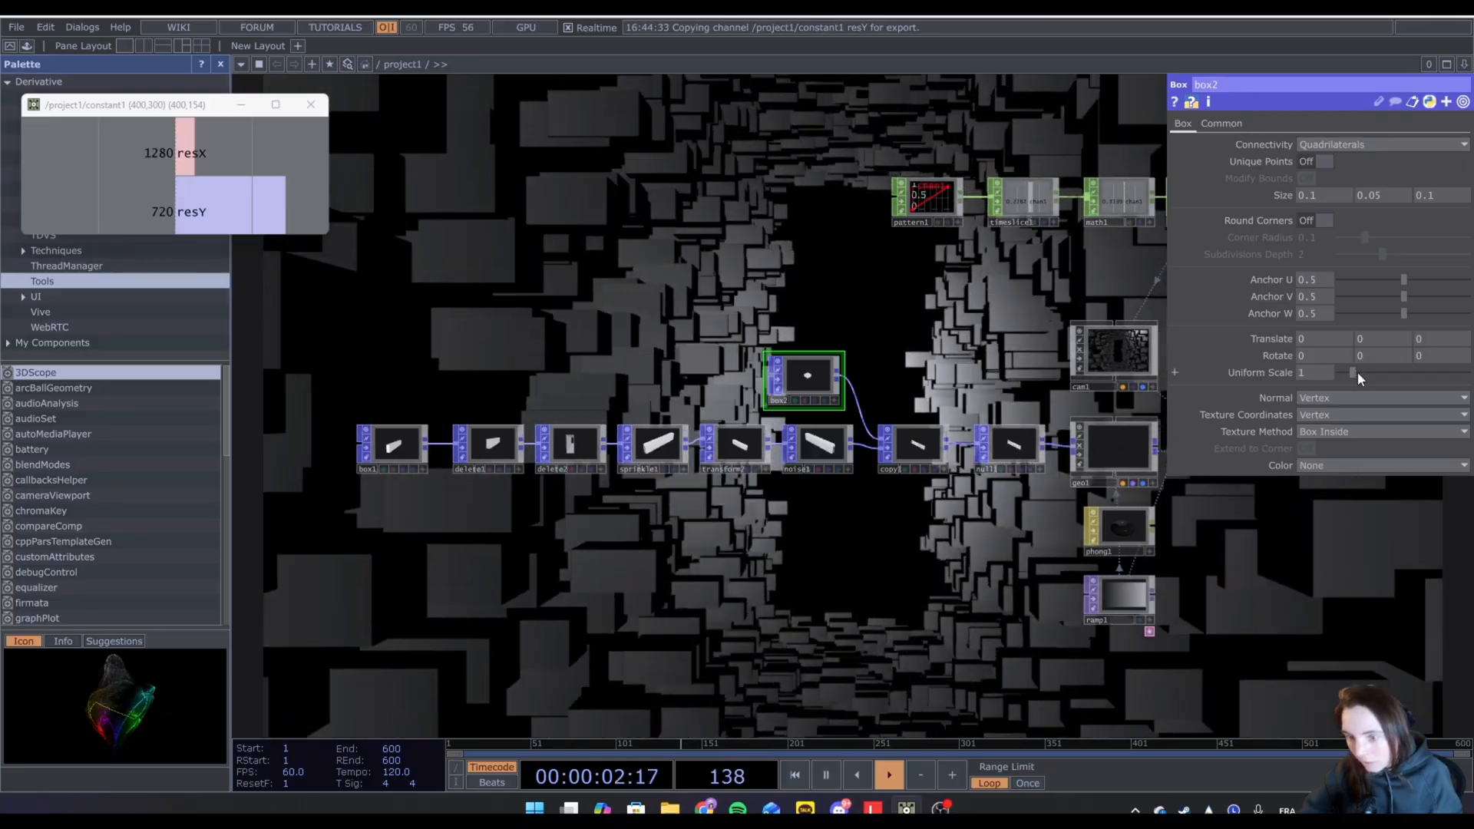
{"action": "left_click_drag", "start_coordinate": [1348, 372], "coordinate": [1401, 373]}
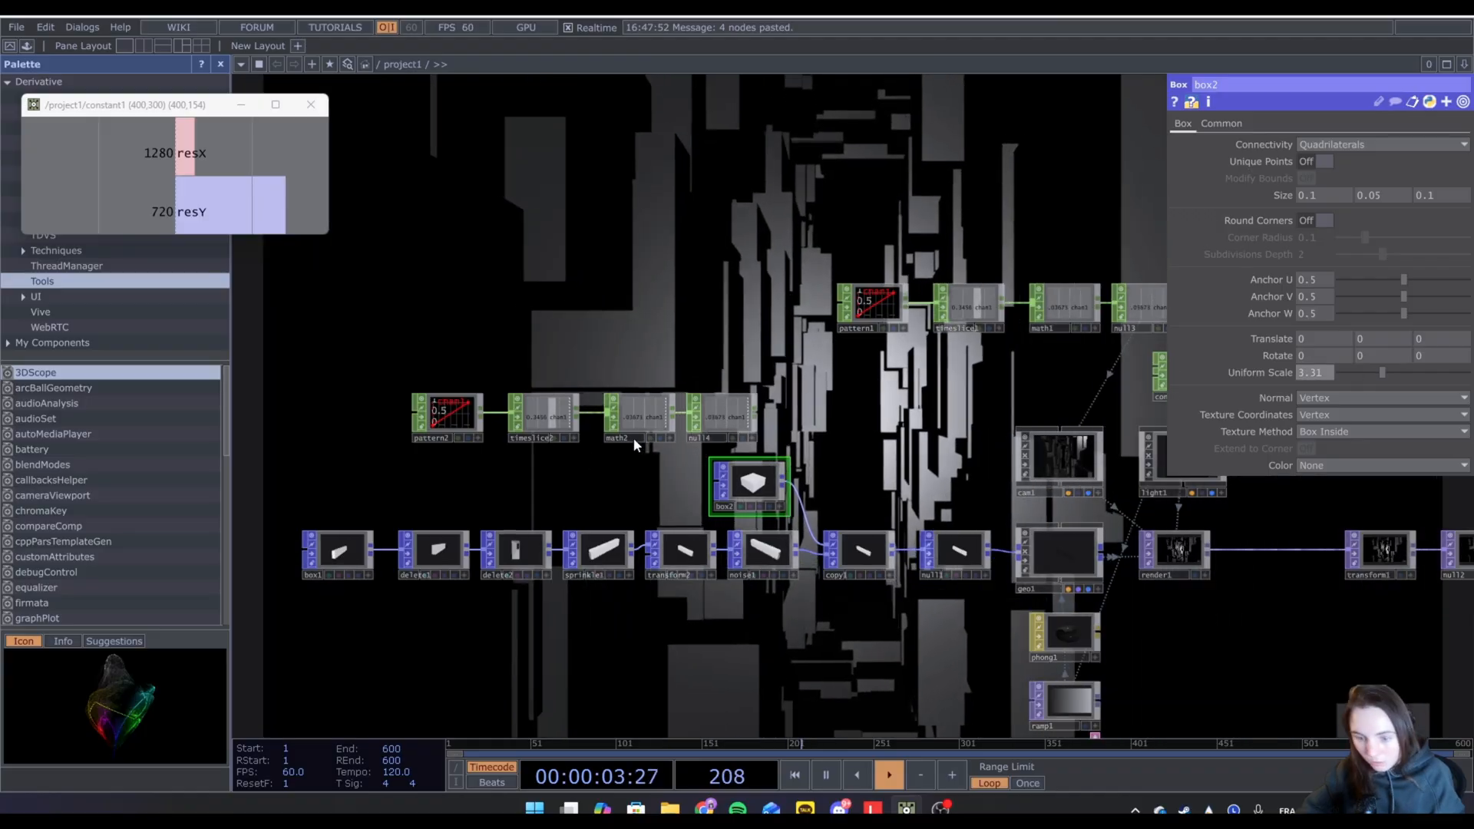
Set the pasted math2's To Range to 3 and reference null4 in box2's Uniform Scale.
{"action": "left_click", "coordinate": [639, 416]}
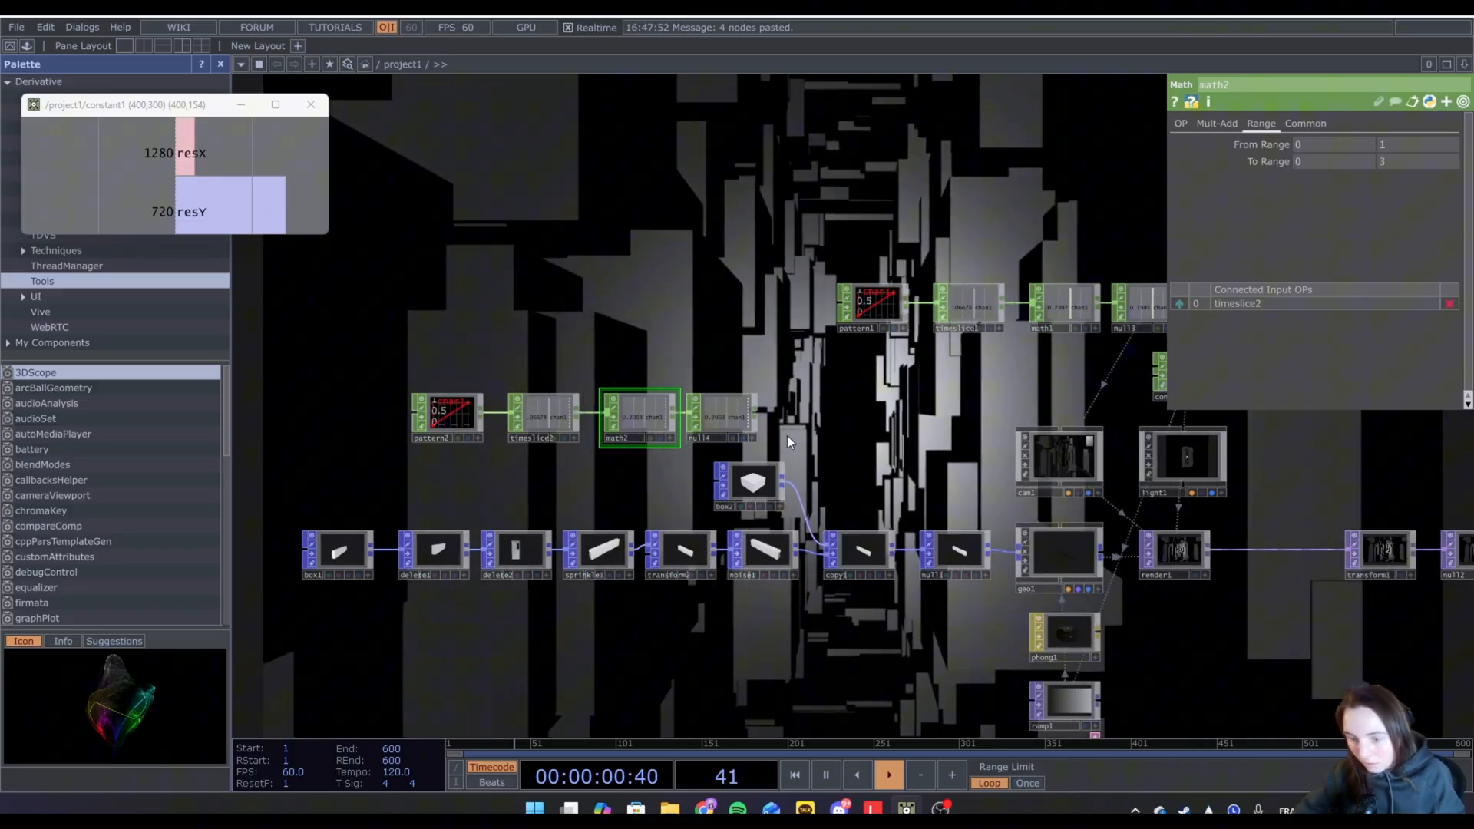
{"action": "left_click", "coordinate": [751, 482]}
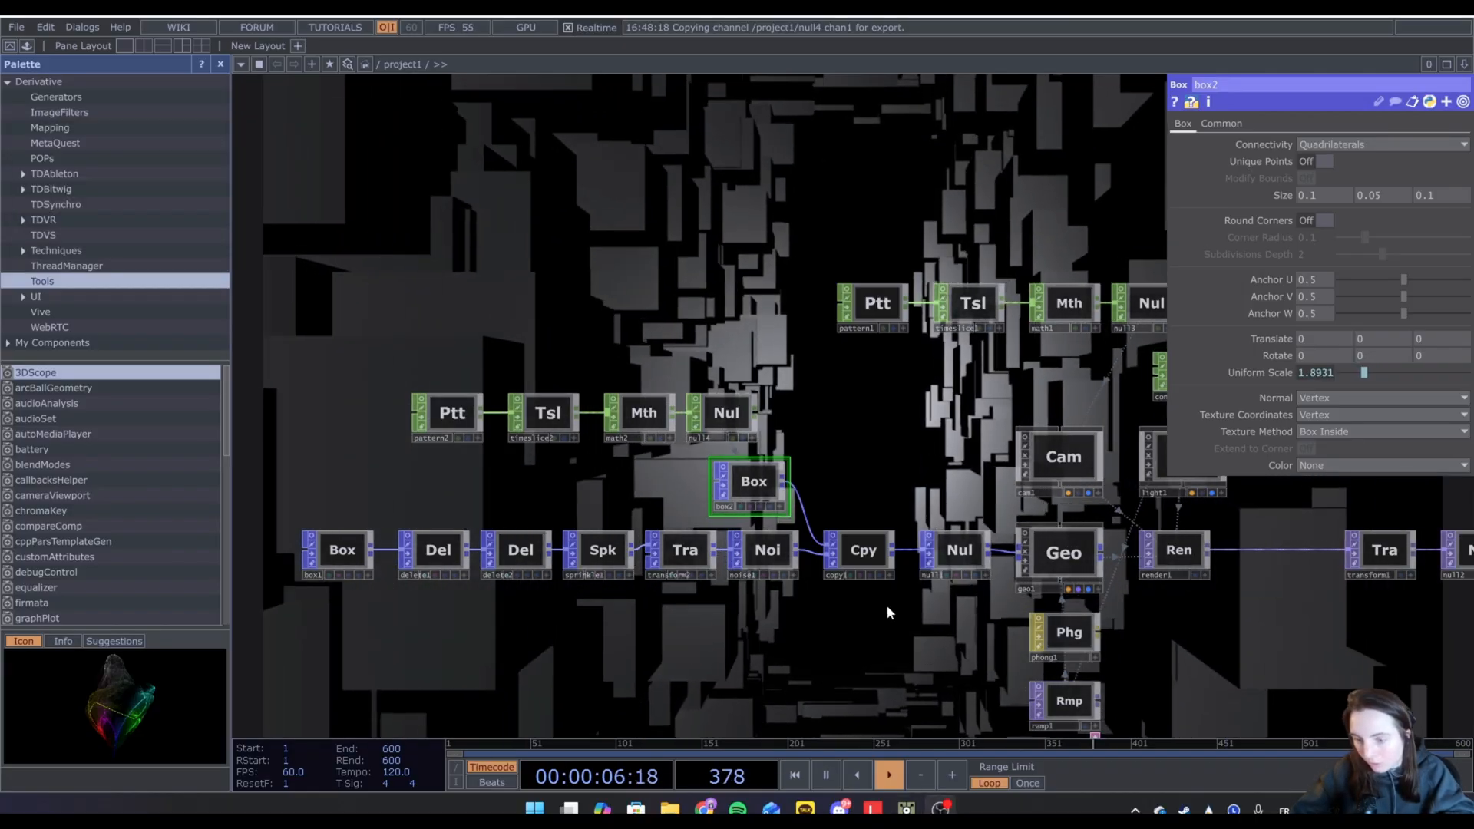
Tint ramp1's gradient key greenish: value 0.52, saturation 0.29, hue 108.
{"action": "left_click", "coordinate": [1069, 700]}
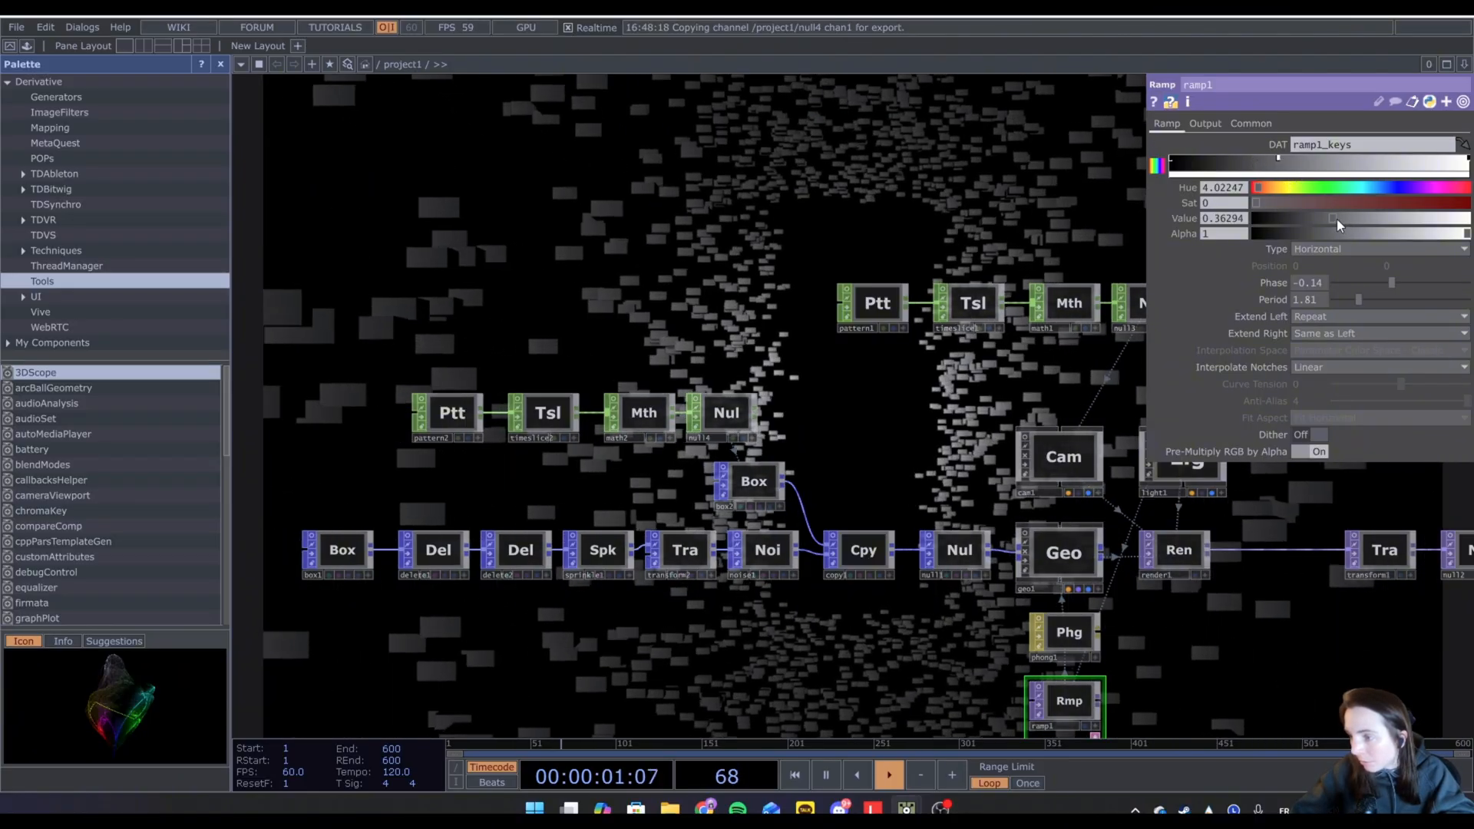
{"action": "left_click_drag", "start_coordinate": [1260, 202], "coordinate": [1293, 203]}
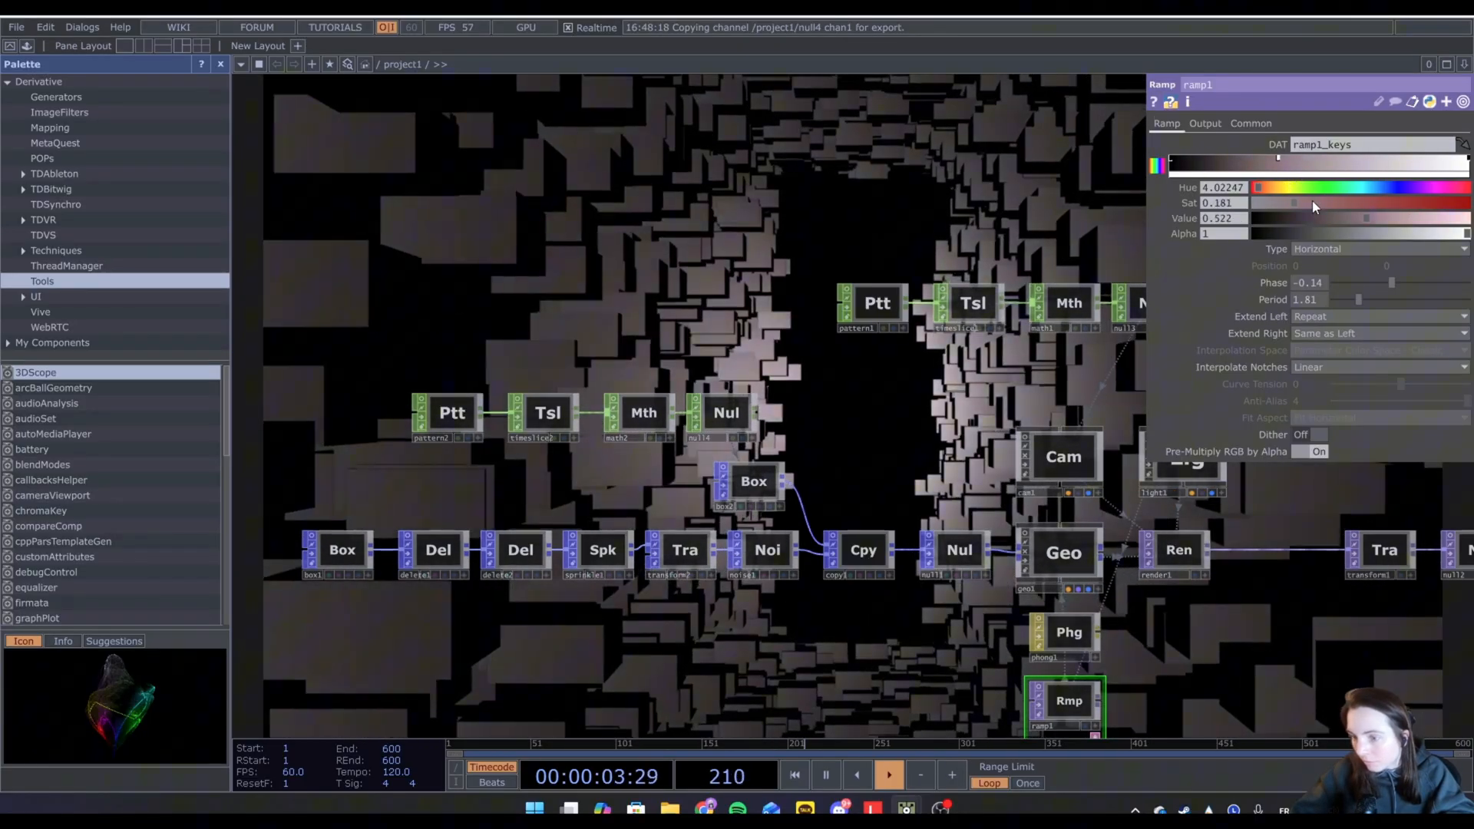
{"action": "left_click_drag", "start_coordinate": [1316, 188], "coordinate": [1278, 188]}
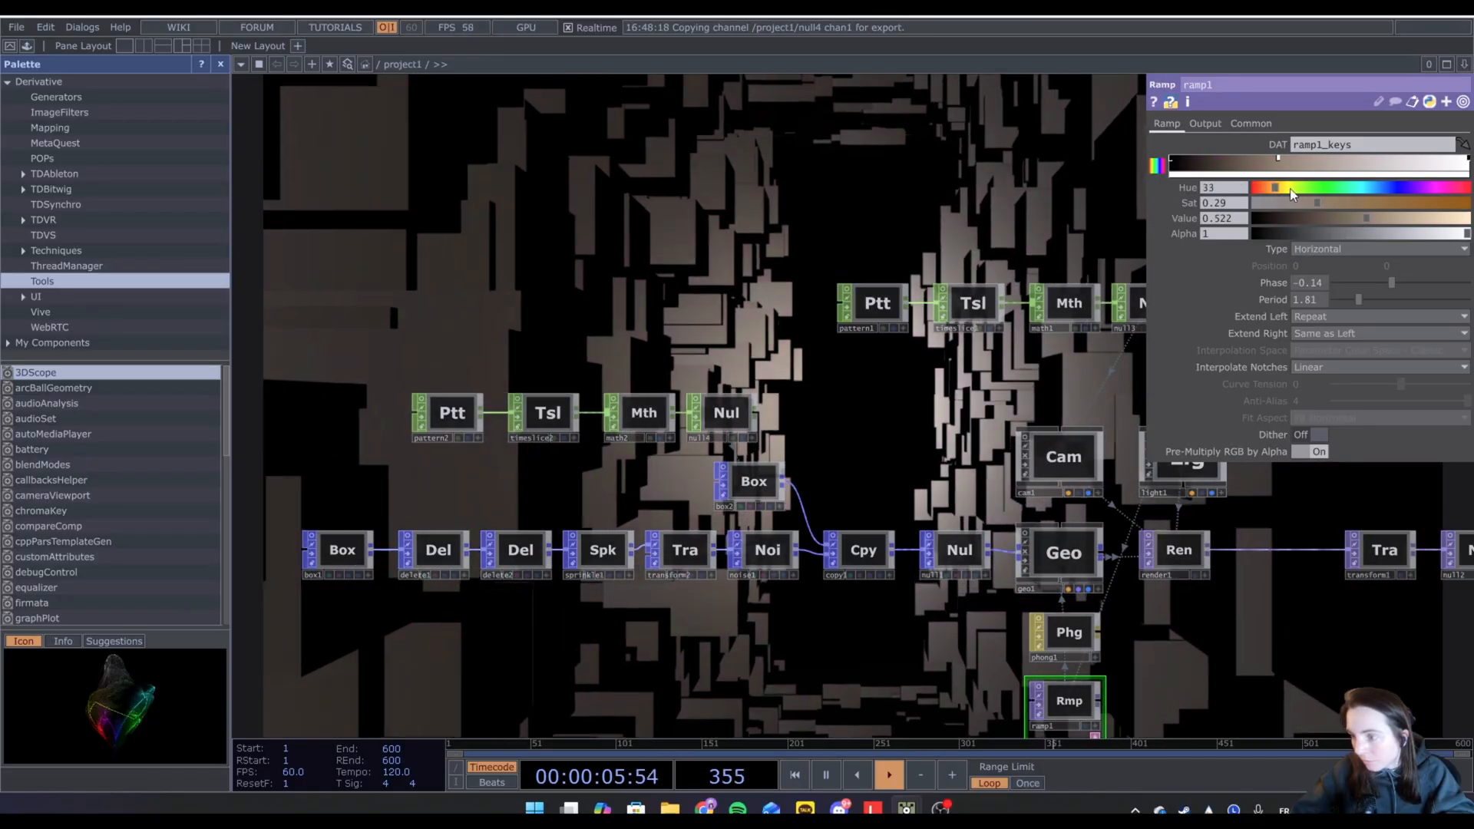
{"action": "left_click_drag", "start_coordinate": [1278, 188], "coordinate": [1320, 188]}
{"action": "type", "text": "noi"}
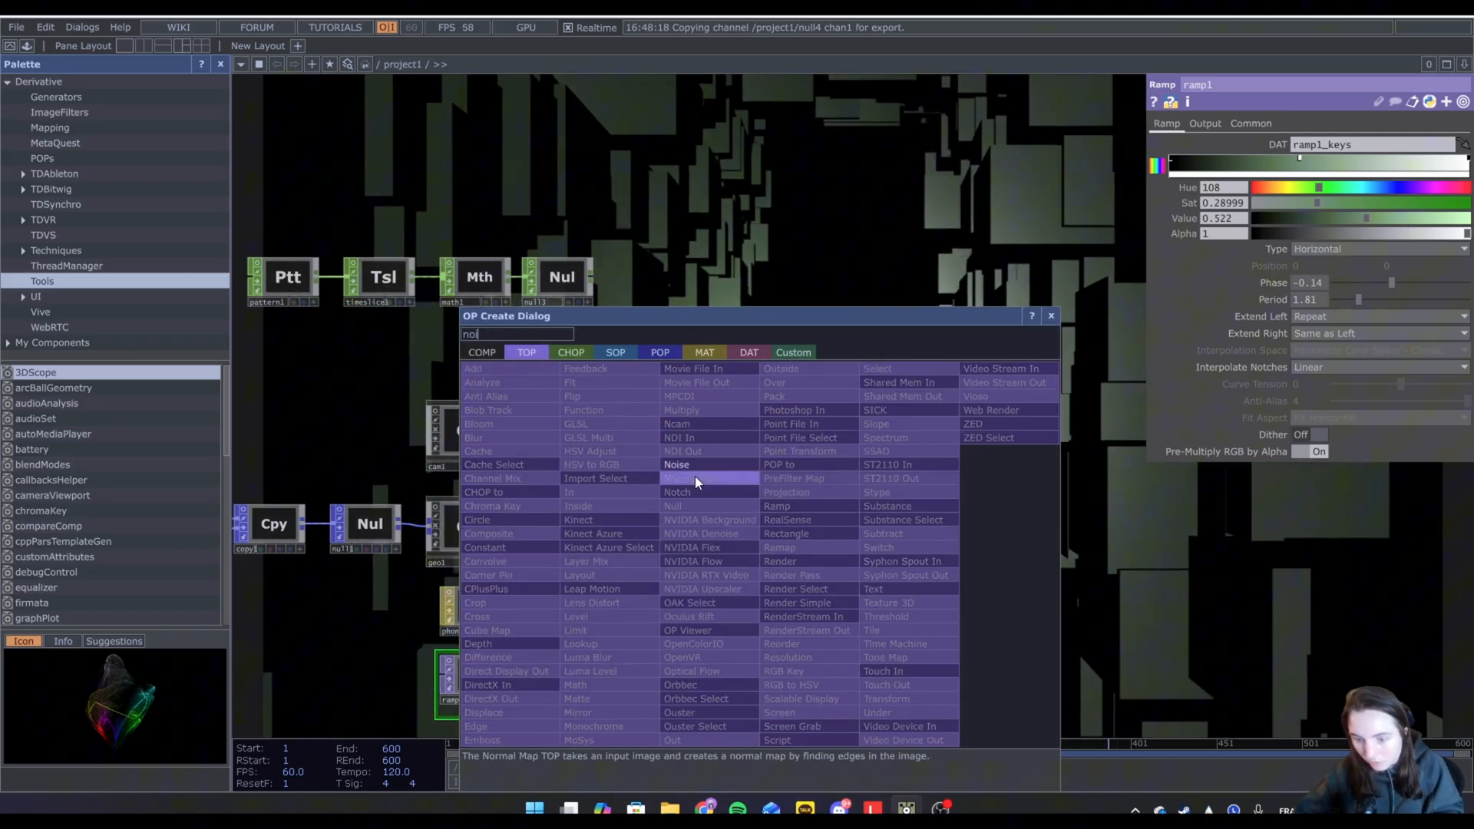
Add a Noise TOP off transform1 and lower its exponent to 0.6 for finer grain.
{"action": "left_click", "coordinate": [676, 465]}
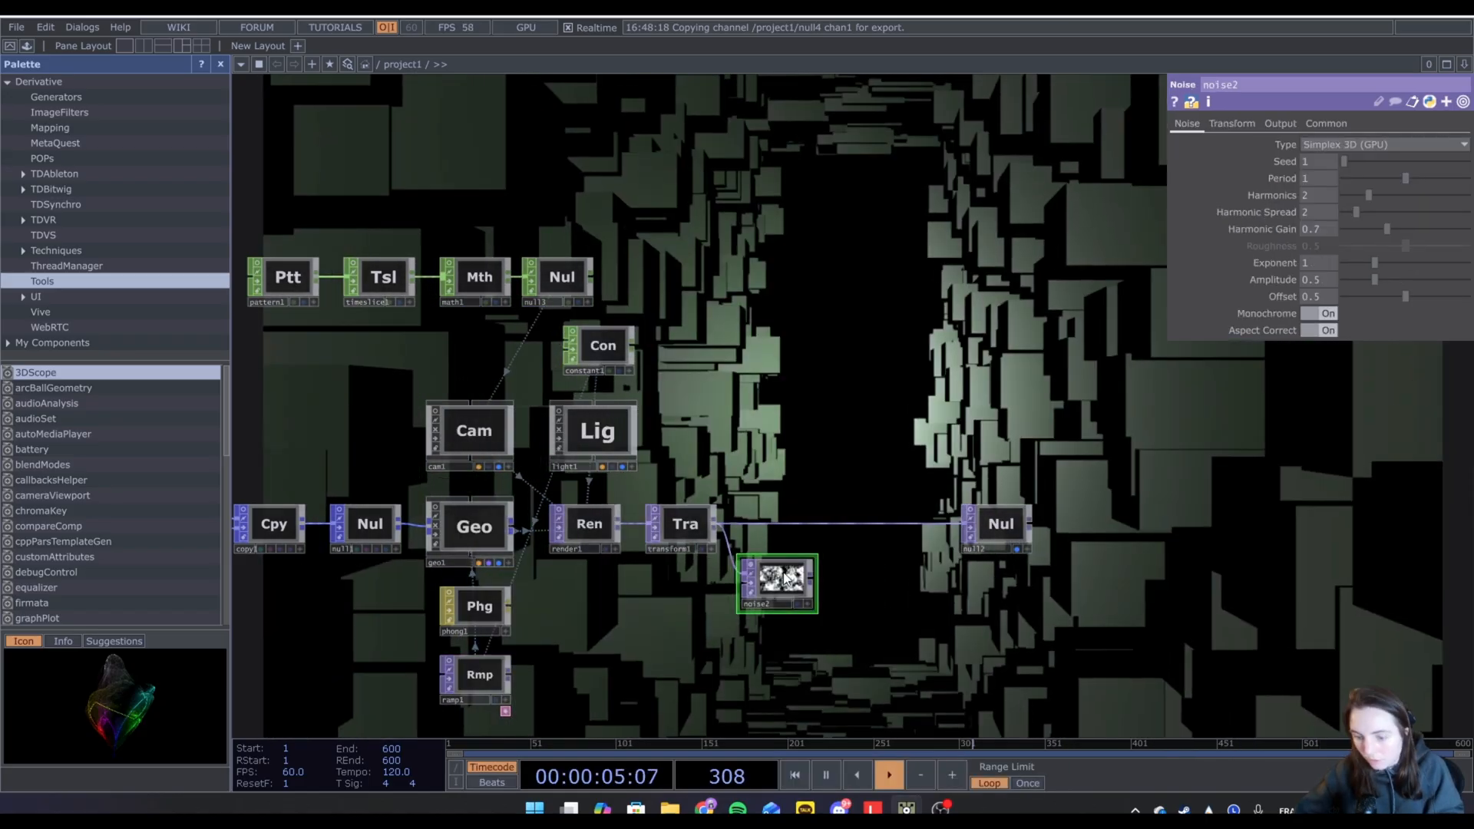
{"action": "left_click", "coordinate": [1279, 123]}
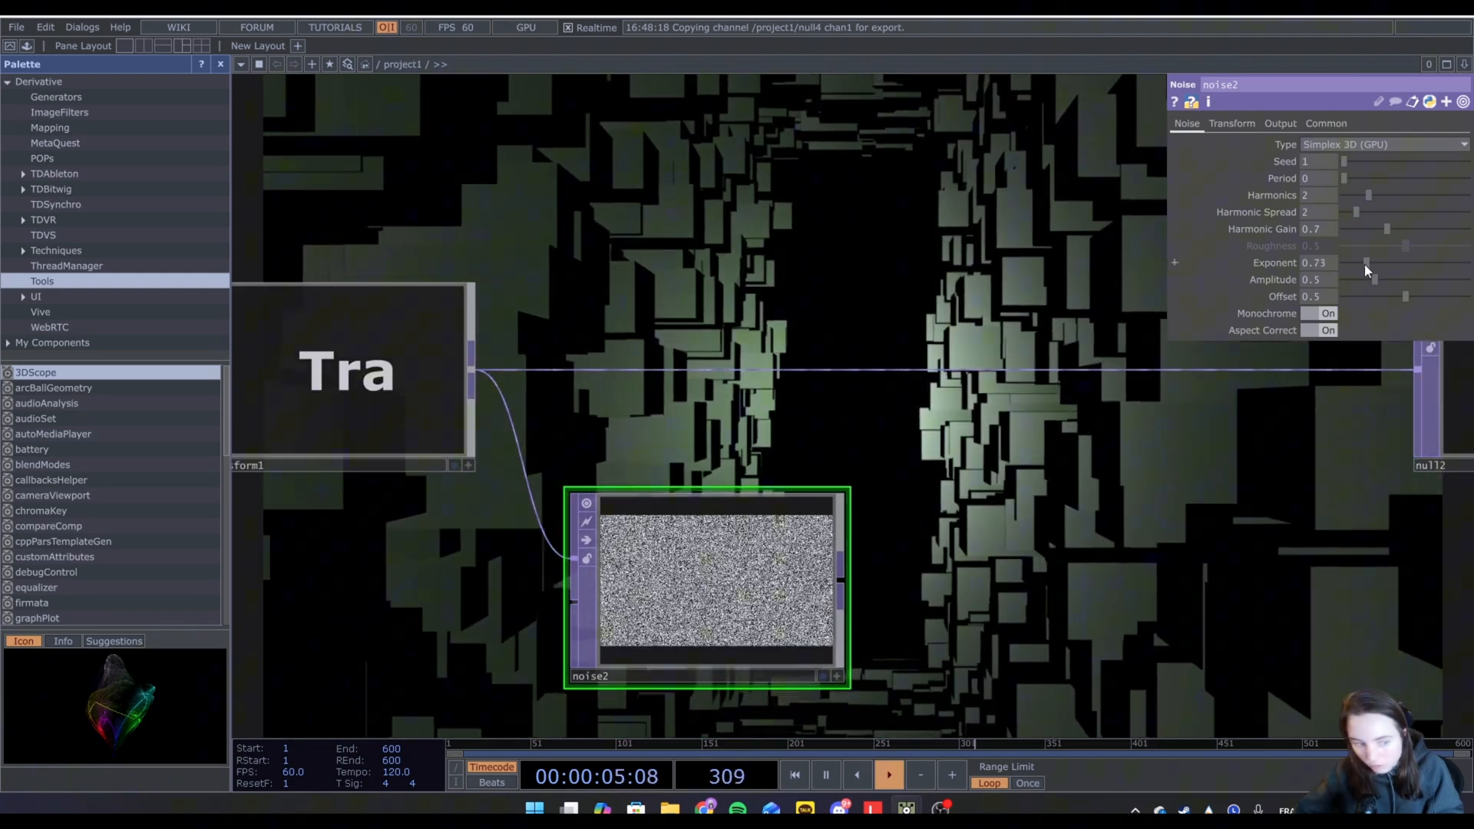
{"action": "left_click_drag", "start_coordinate": [1366, 262], "coordinate": [1361, 263]}
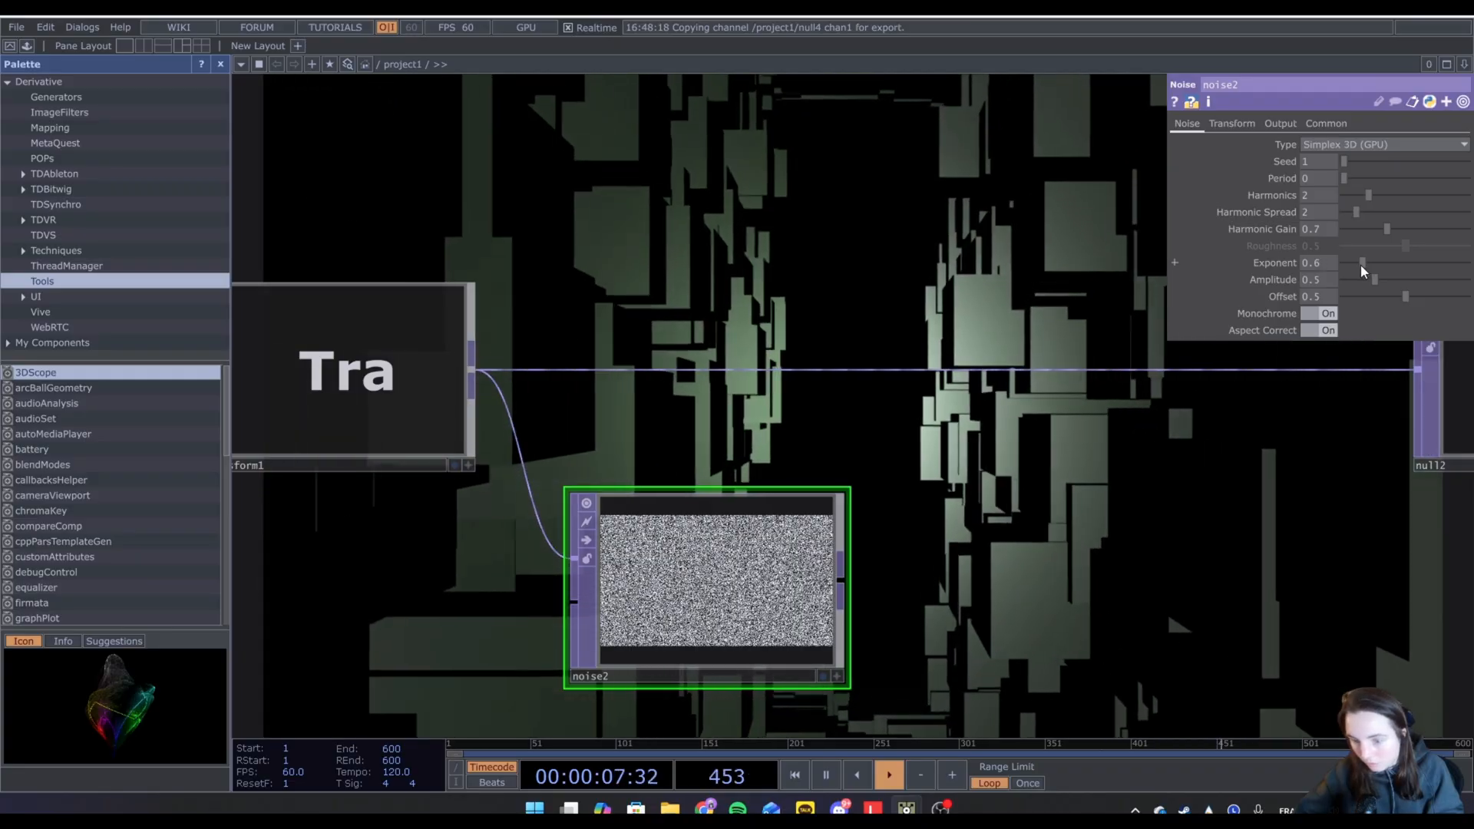
{"action": "left_click_drag", "start_coordinate": [1372, 279], "coordinate": [1353, 286]}
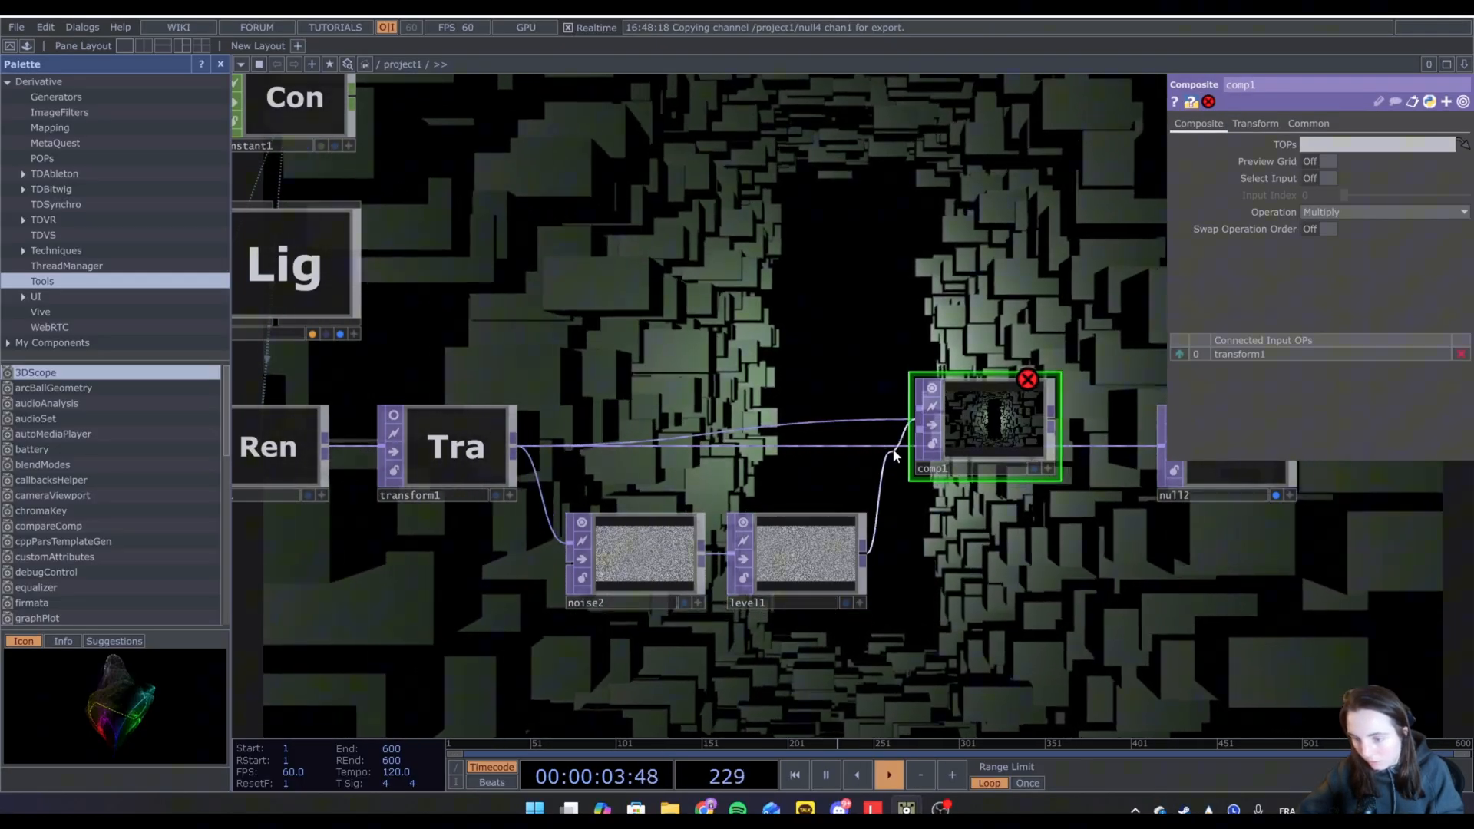
Blend the composite by Multiply, set level1 opacity to 0.164 and noise2 amplitude 0.1.
{"action": "left_click", "coordinate": [1382, 212]}
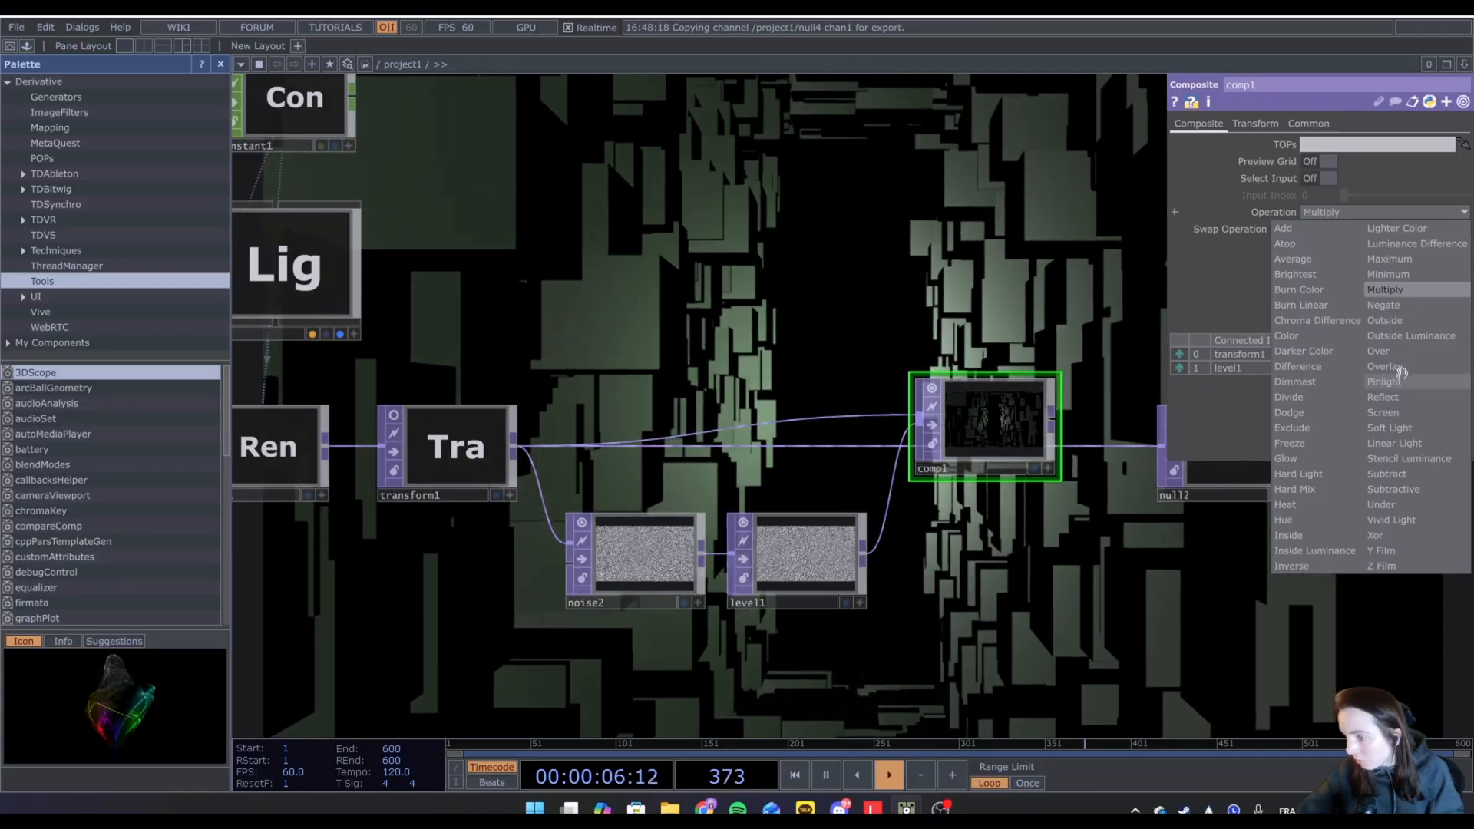
{"action": "left_click", "coordinate": [1383, 366]}
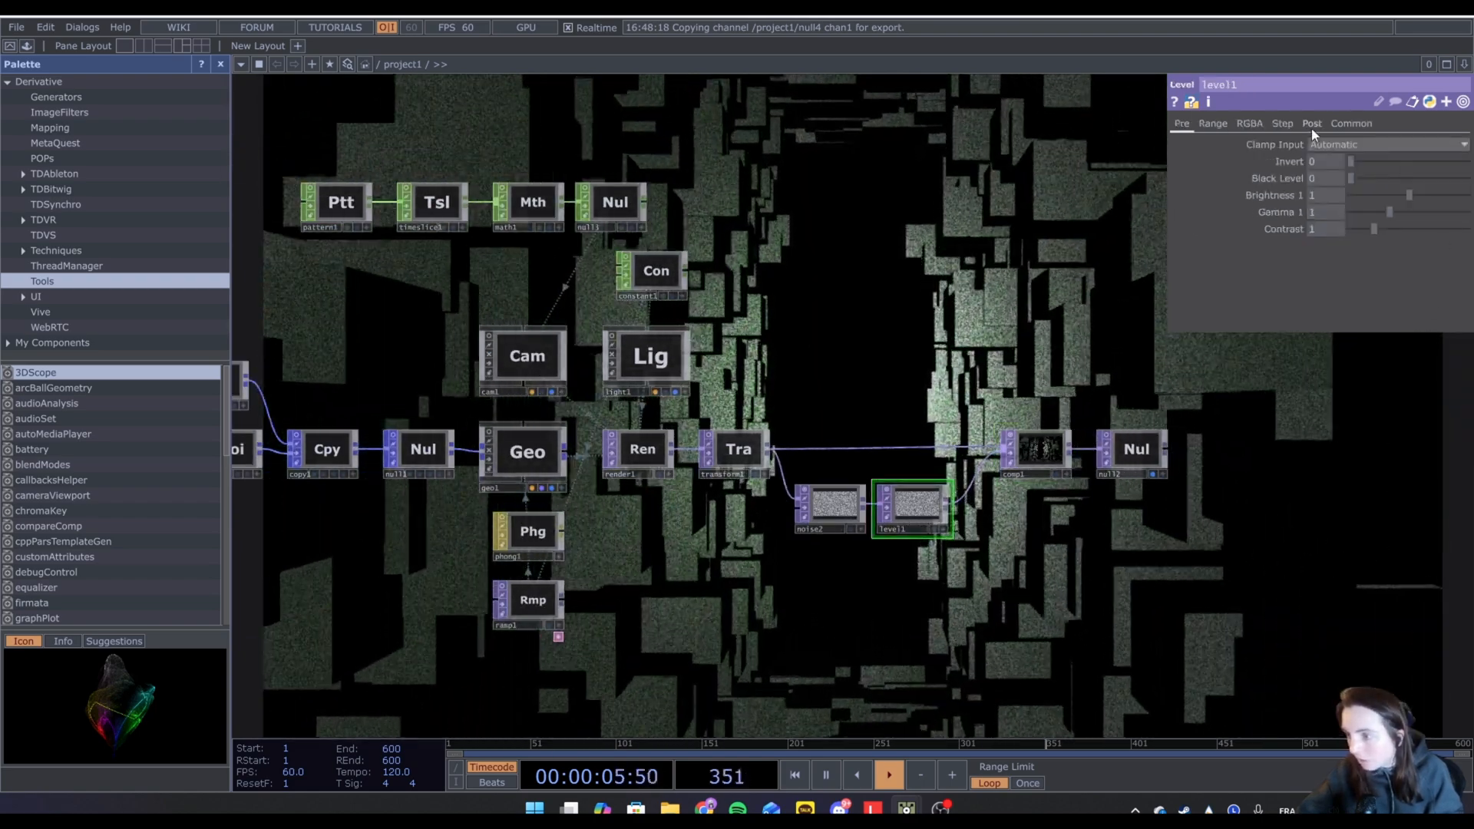
{"action": "left_click", "coordinate": [1310, 123]}
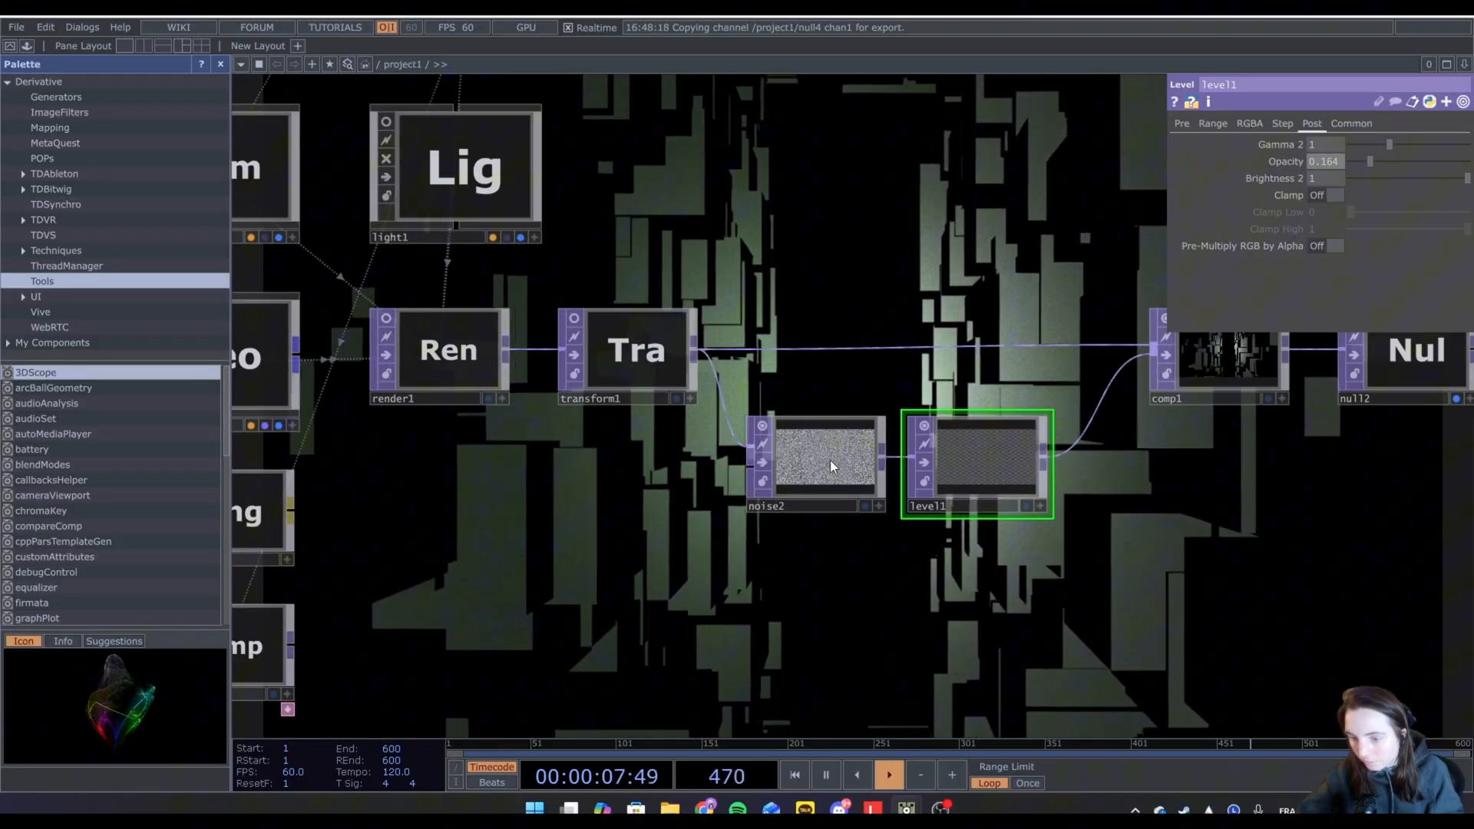
{"action": "left_click", "coordinate": [824, 460]}
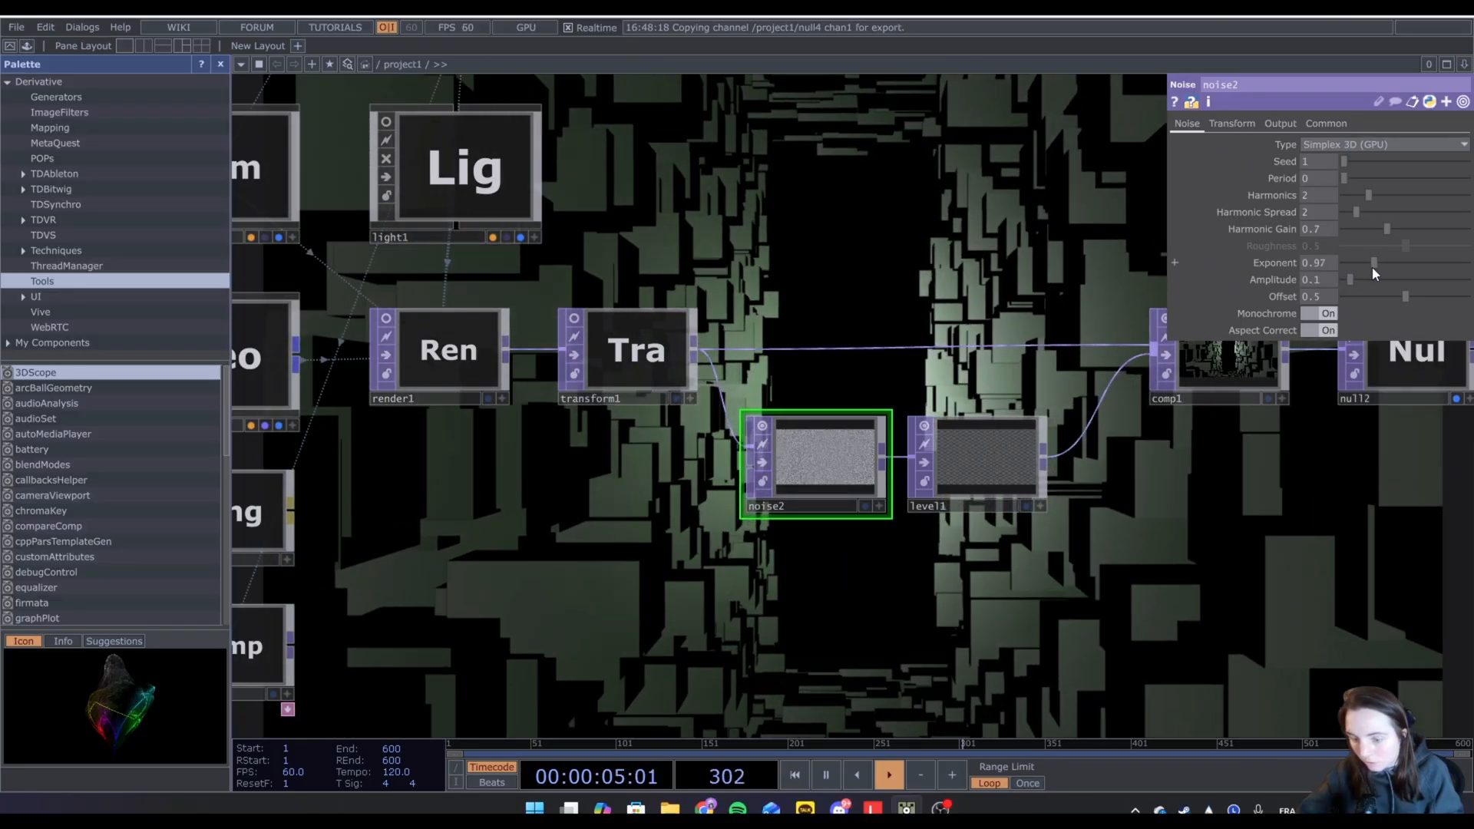
{"action": "left_click", "coordinate": [977, 460]}
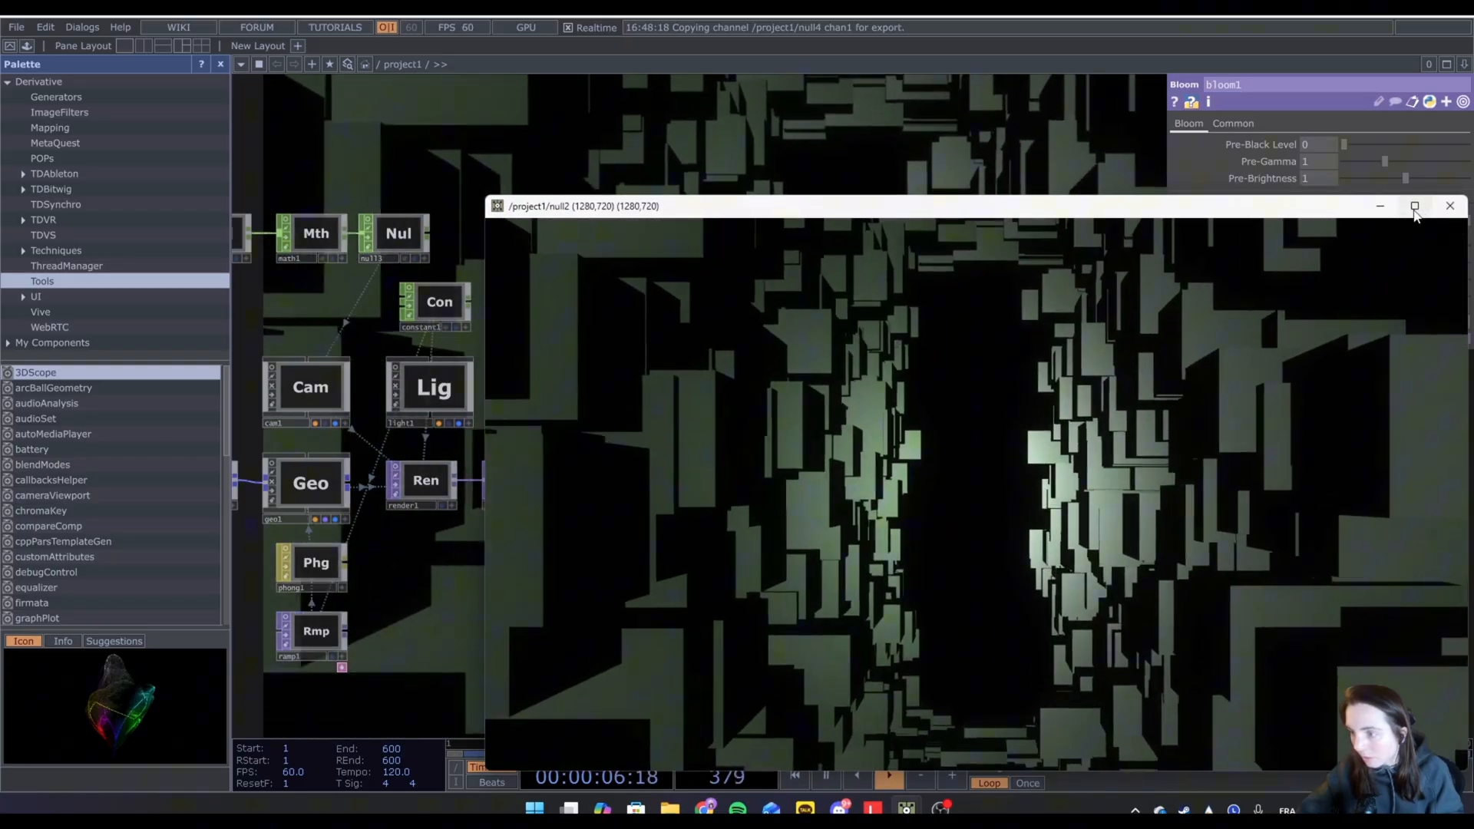
Maximize the null2 viewer so the tunnel output fills the screen.
{"action": "left_click", "coordinate": [1415, 206]}
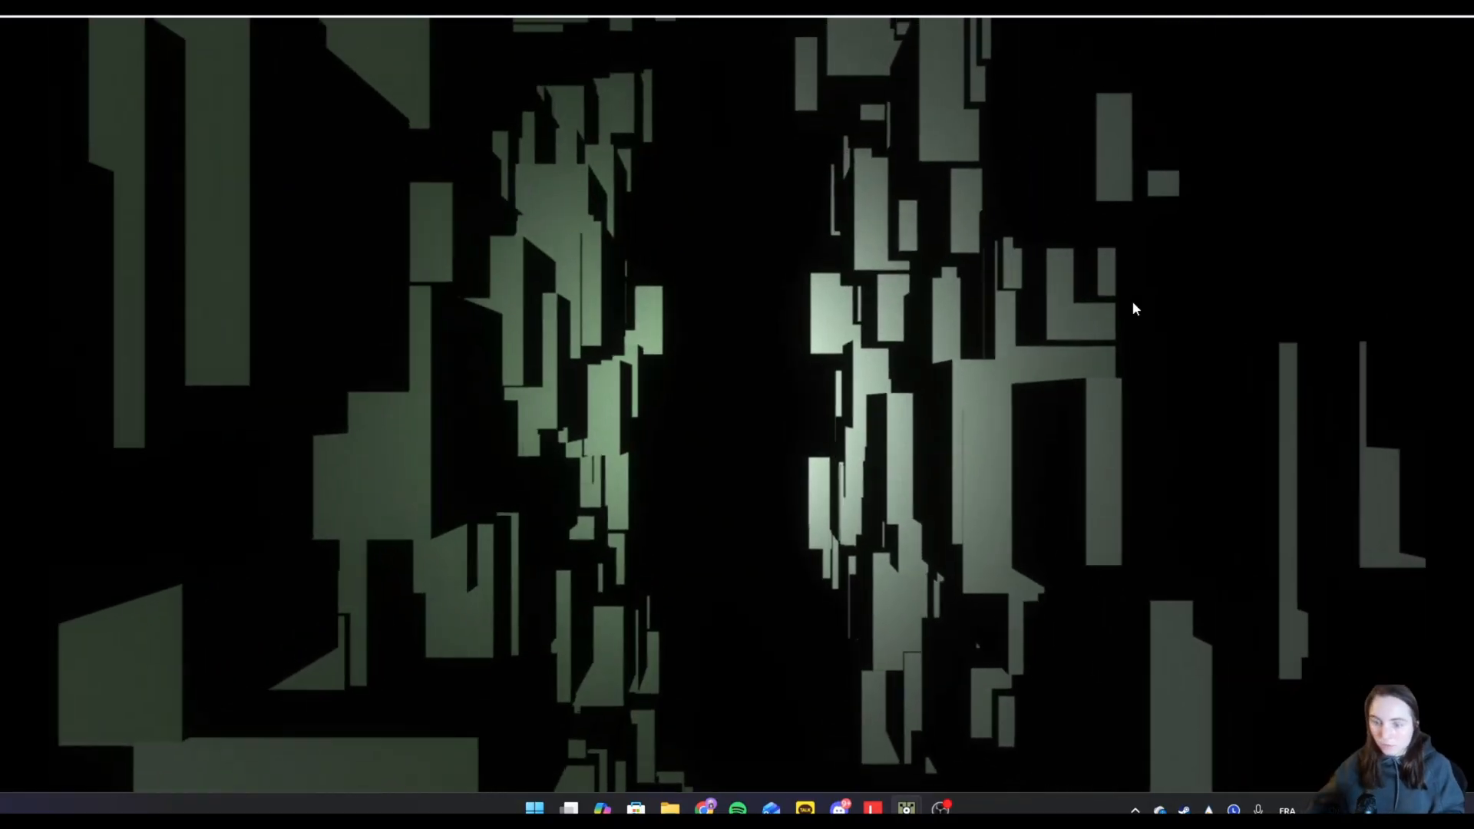